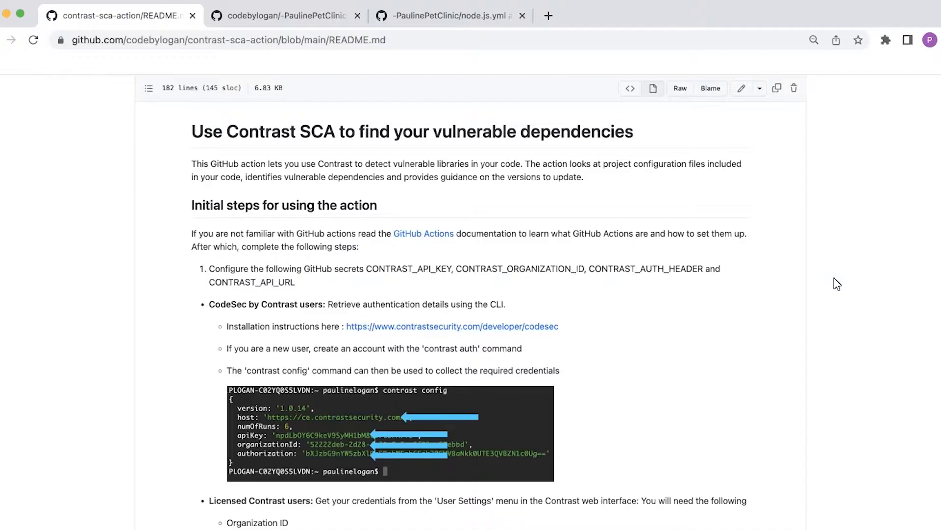
mouse_move(730, 299)
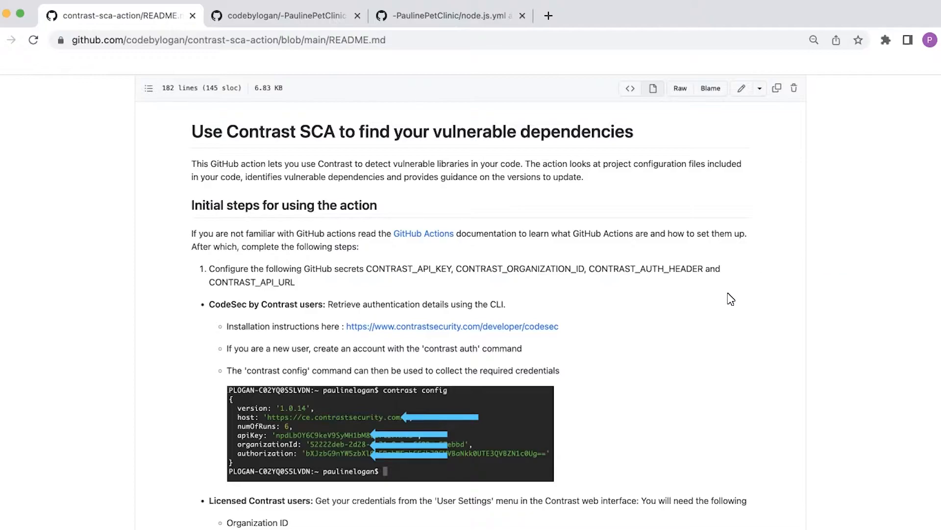
Open the CodeSec installation link in a new tab and switch to that getting-started page.
scroll("down", 3)
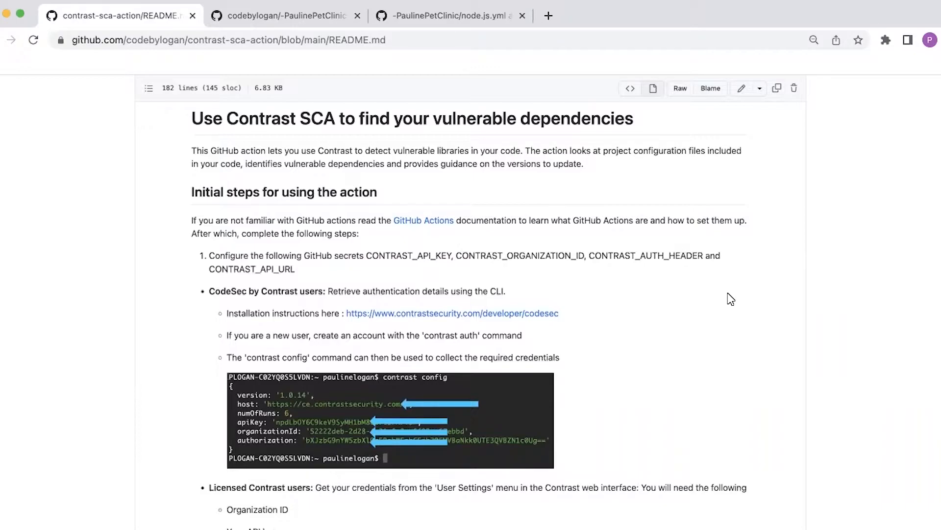
mouse_move(319, 283)
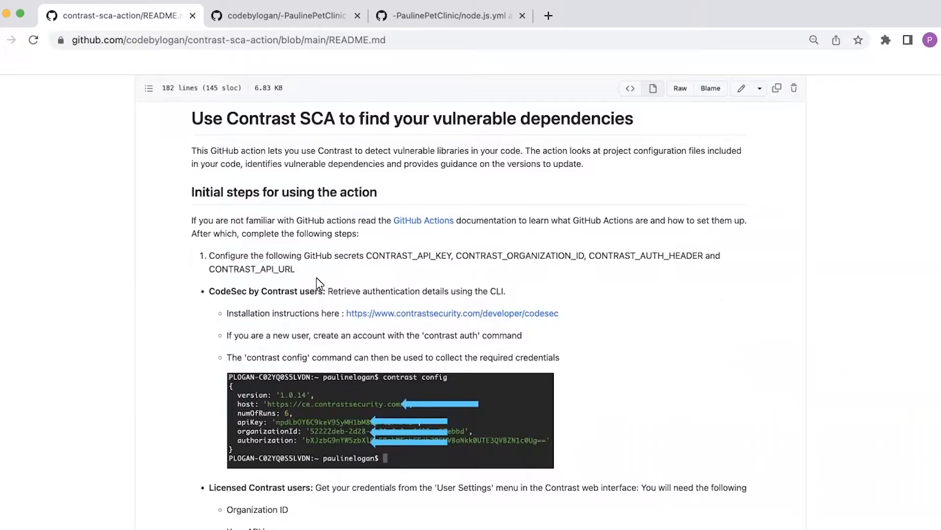
mouse_move(343, 253)
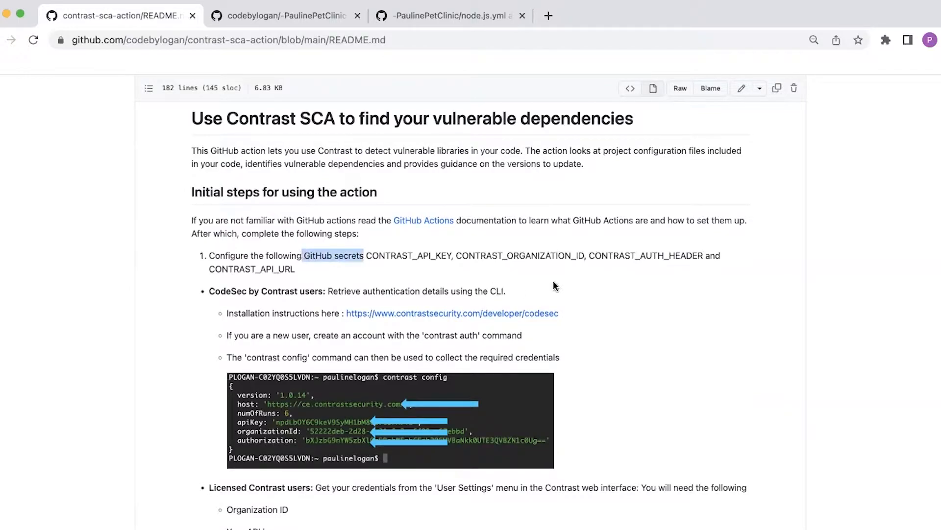
mouse_move(610, 284)
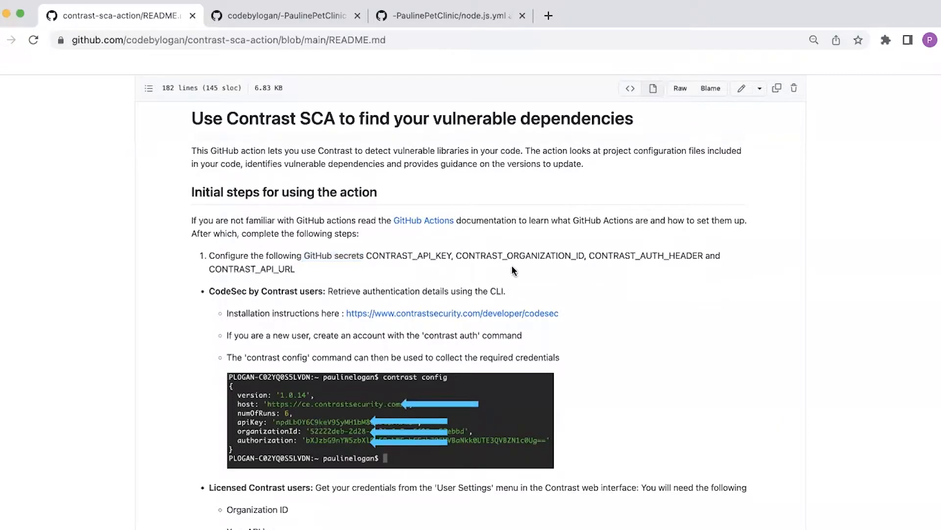
mouse_move(477, 270)
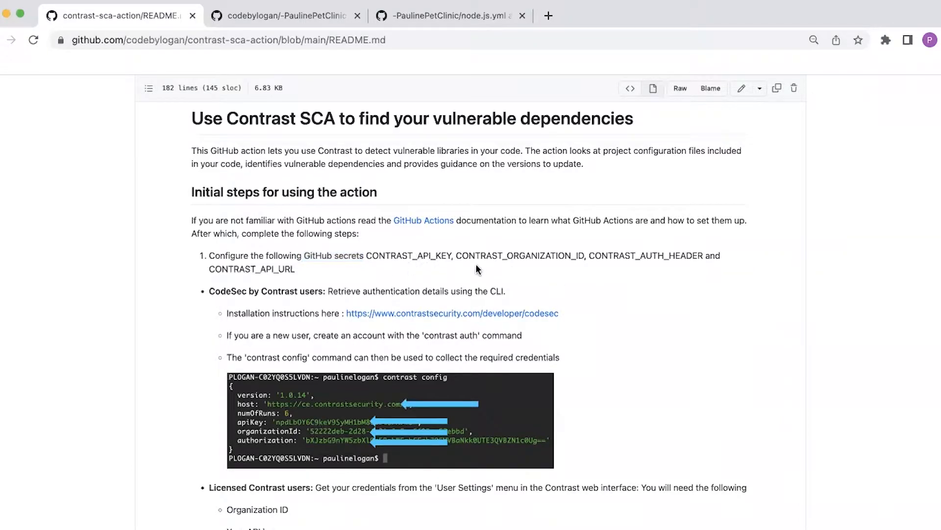
mouse_move(518, 267)
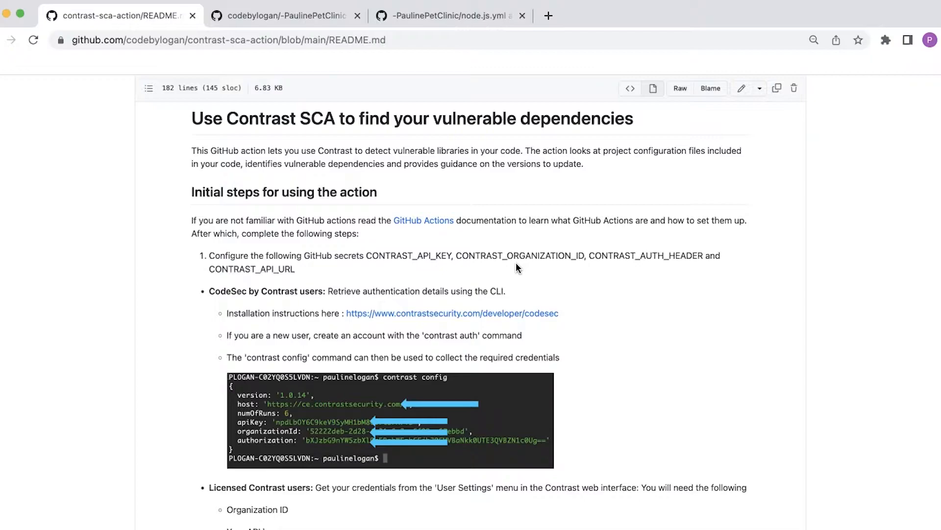
mouse_move(173, 331)
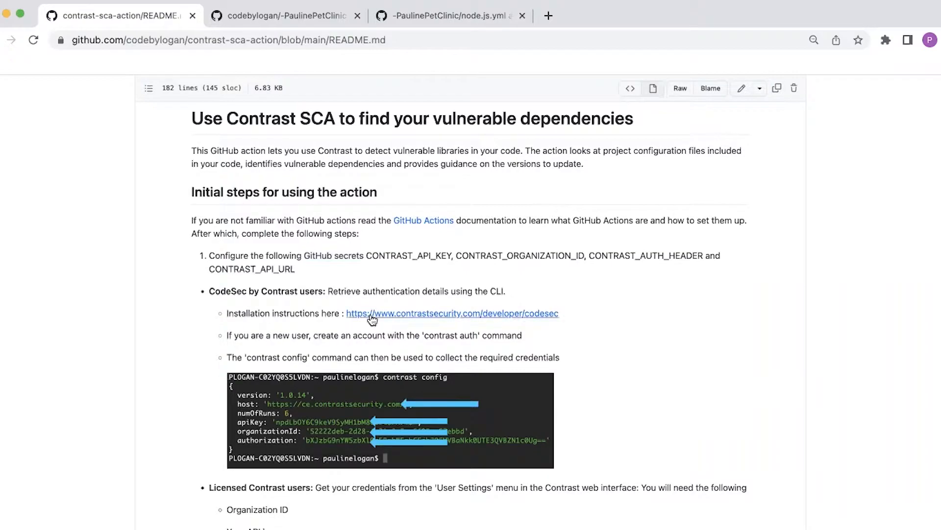
right_click(372, 317)
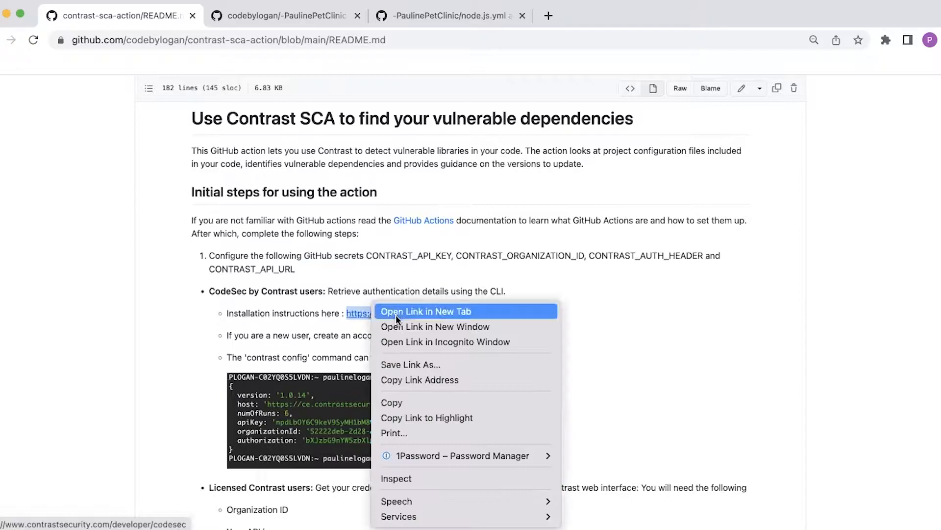
left_click(426, 311)
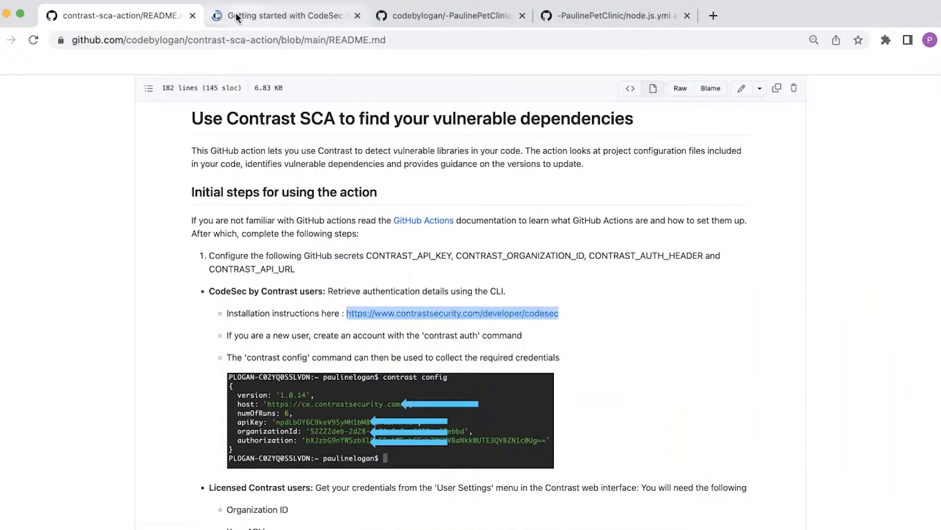
left_click(452, 313)
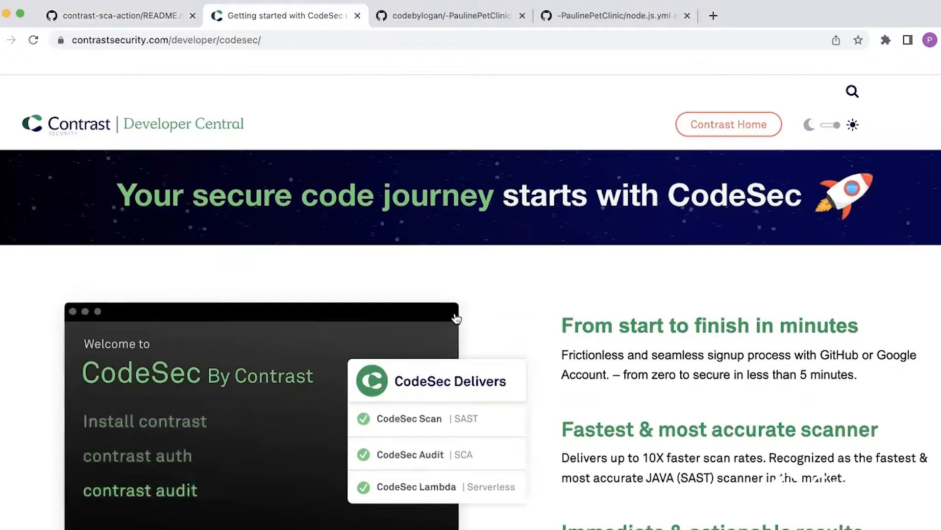
Scroll down the CodeSec page to the install, authenticate and analyze steps.
scroll("down", 3)
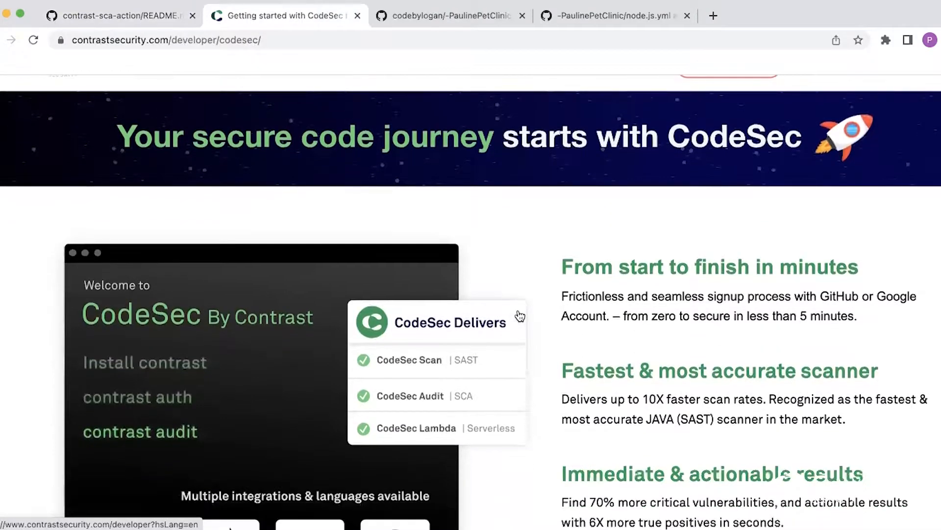
scroll("down", 3)
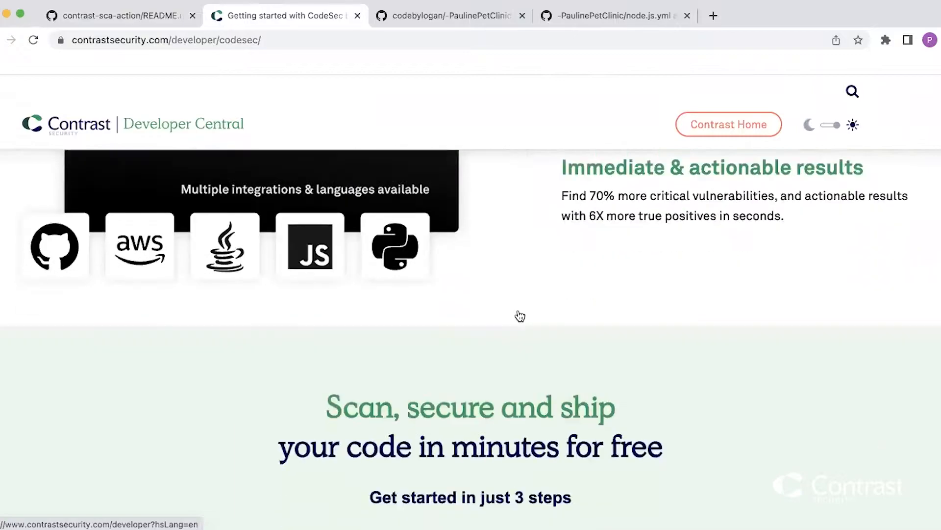
scroll("down", 3)
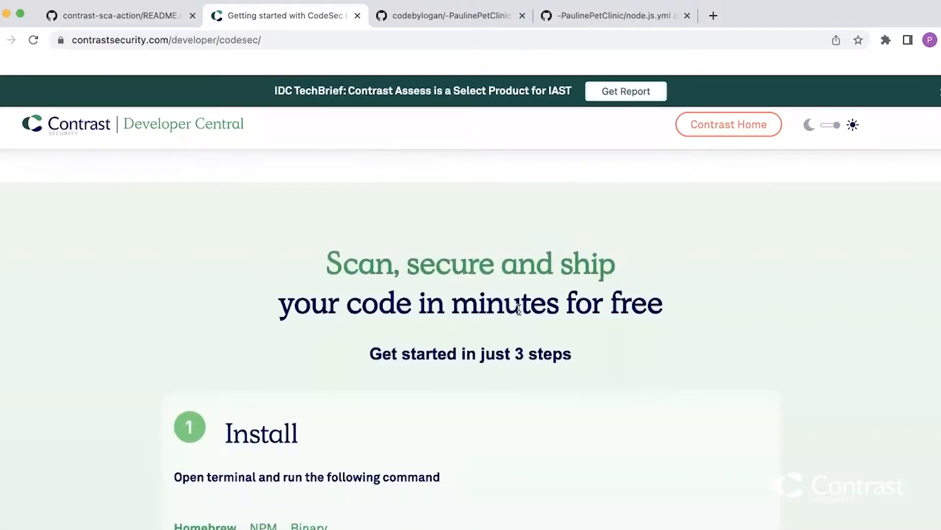
mouse_move(487, 392)
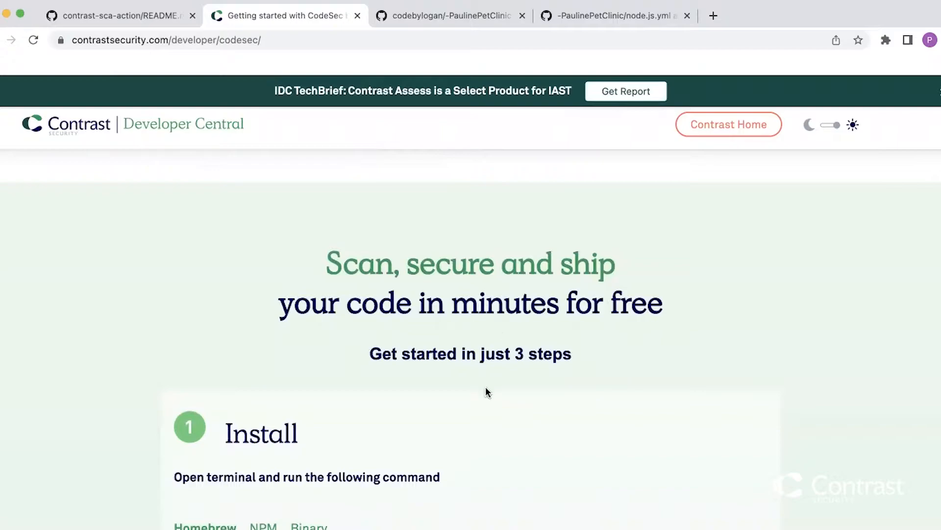
scroll("down", 3)
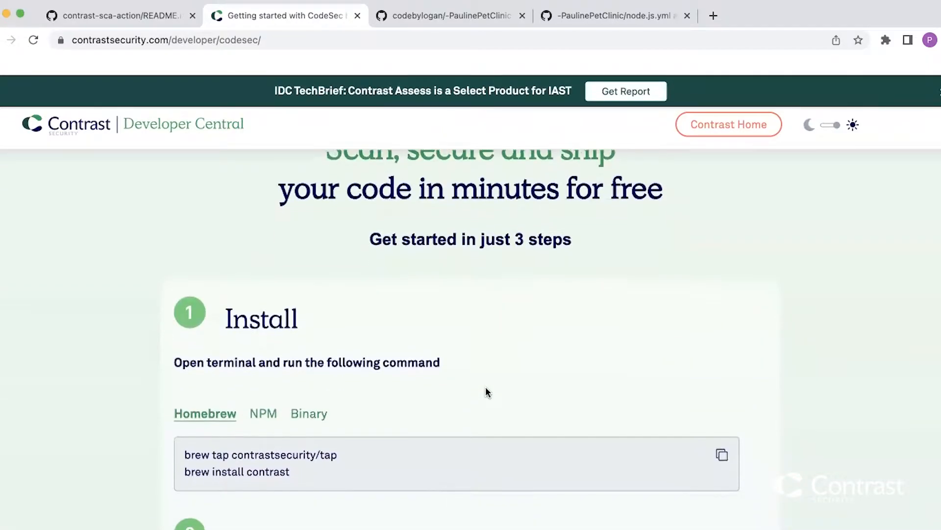
scroll("down", 3)
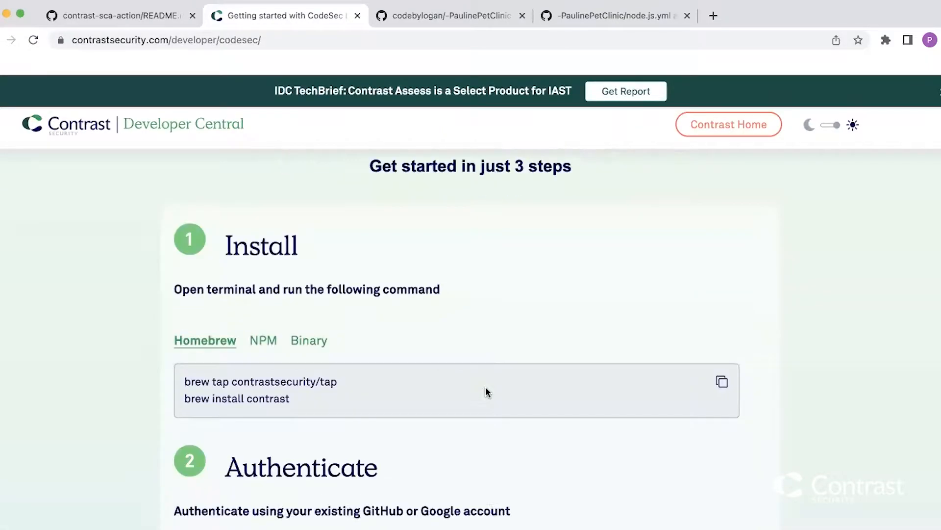
scroll("down", 3)
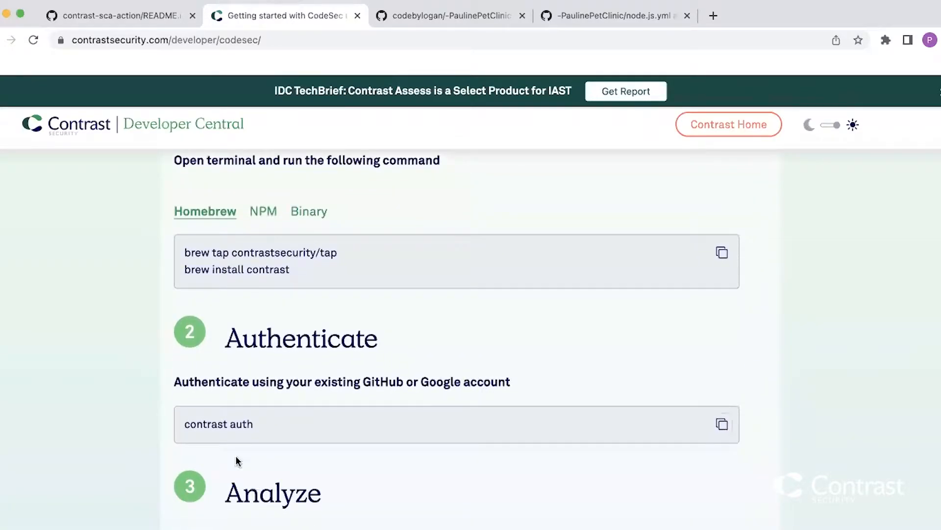
scroll("down", 3)
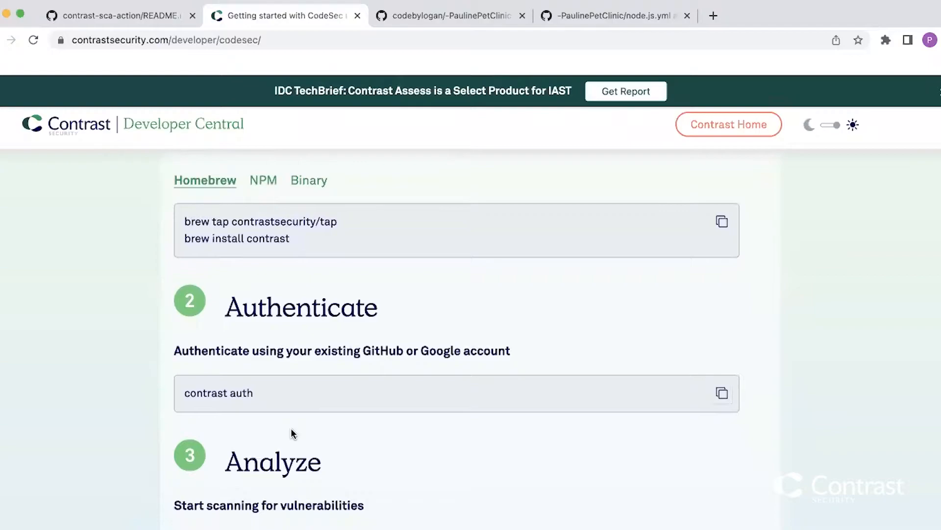
mouse_move(115, 29)
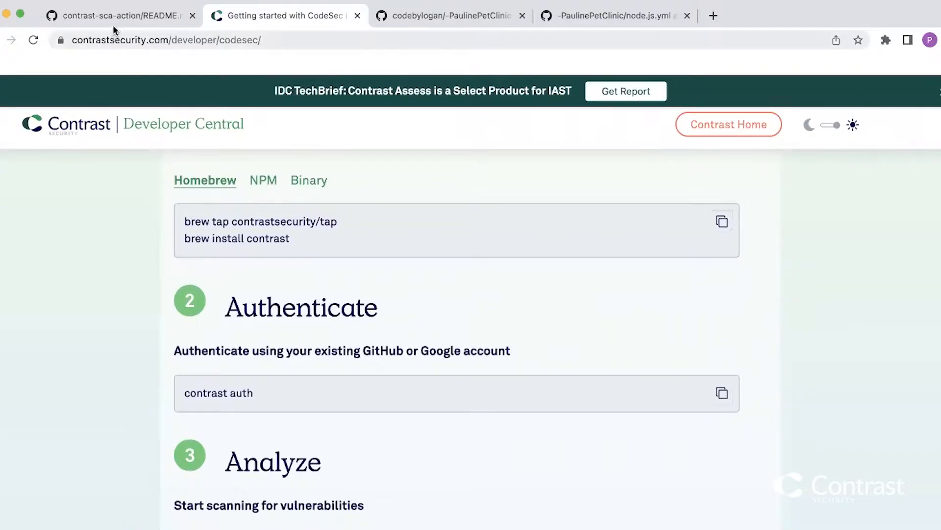
Return to the contrast-sca-action README tab with its contrast config credentials example.
left_click(117, 15)
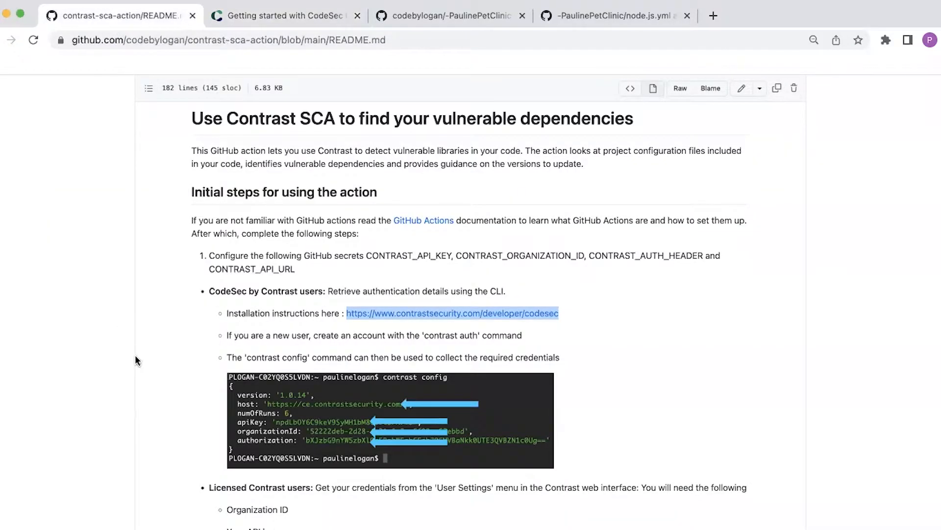
mouse_move(399, 382)
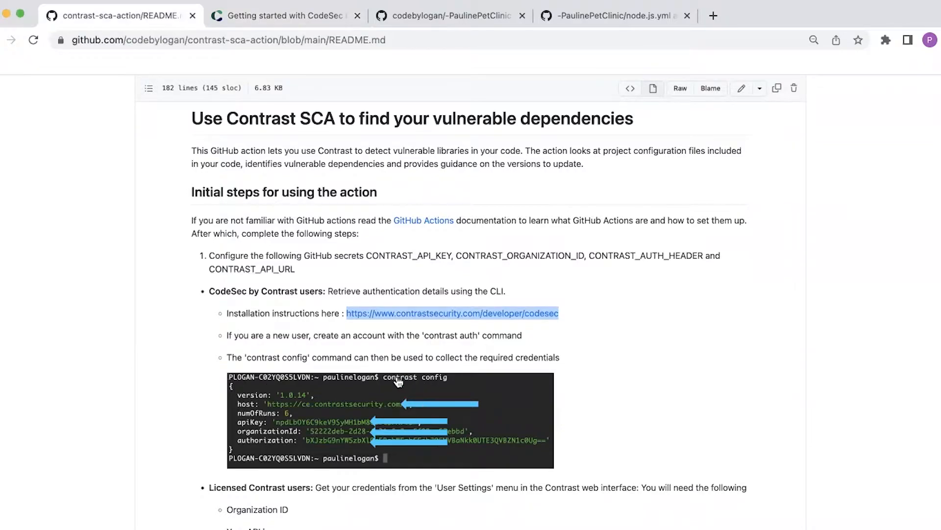
mouse_move(449, 388)
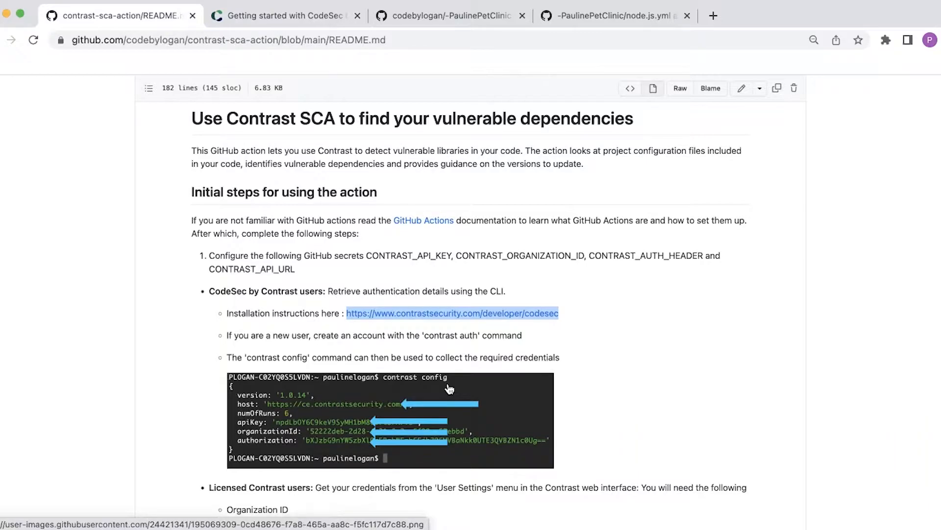
mouse_move(241, 422)
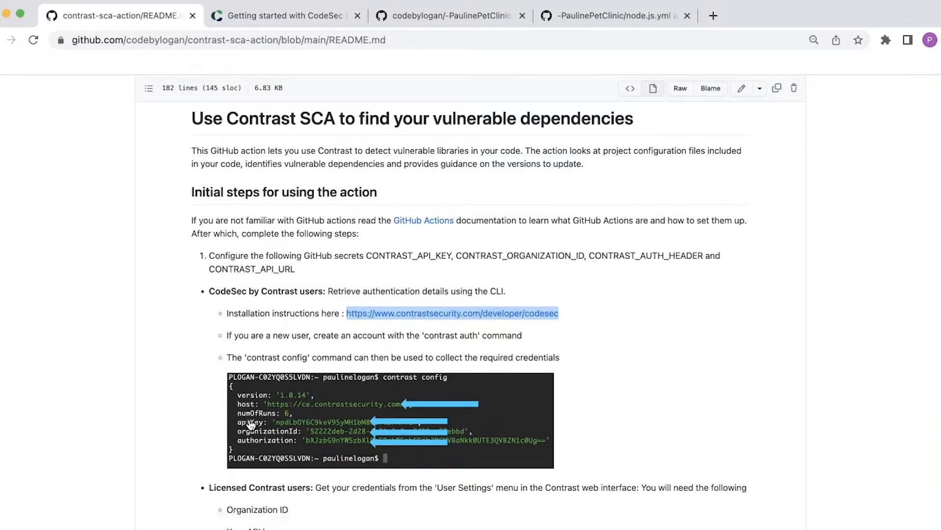
mouse_move(230, 414)
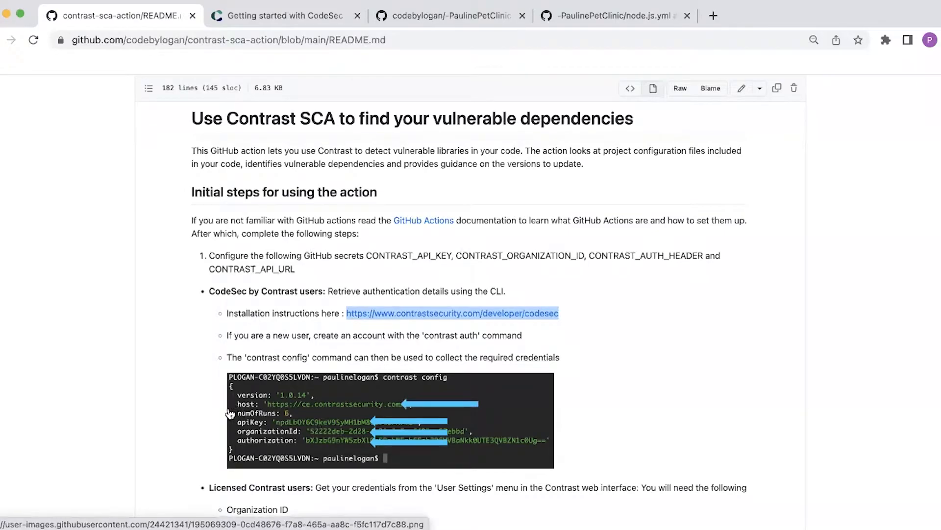
mouse_move(236, 414)
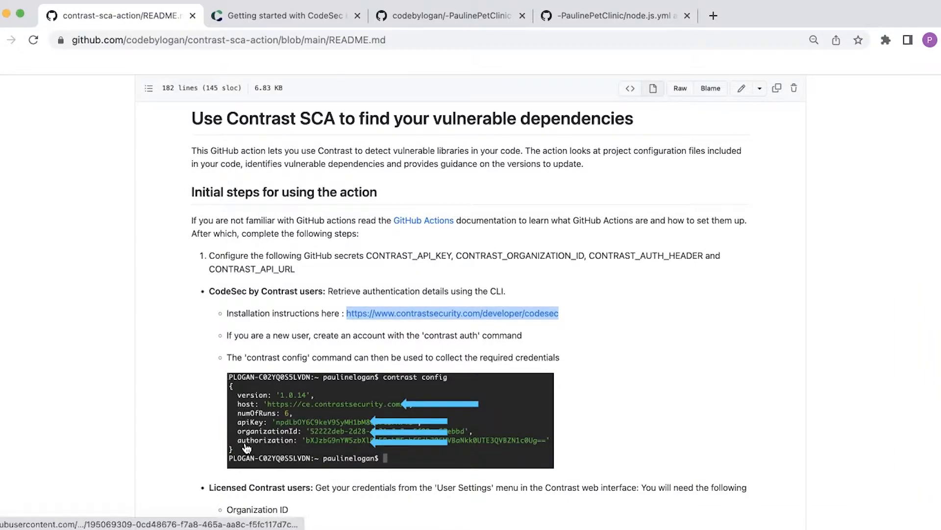
mouse_move(245, 436)
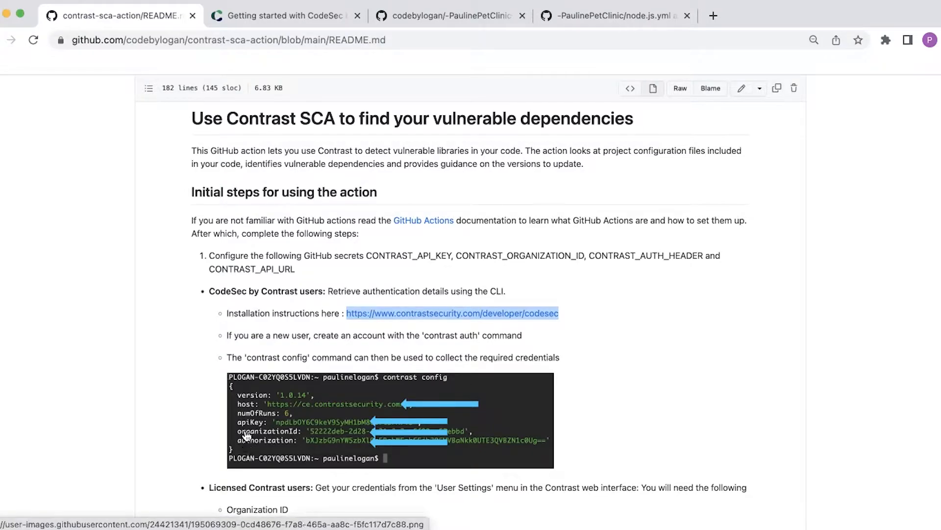
mouse_move(467, 81)
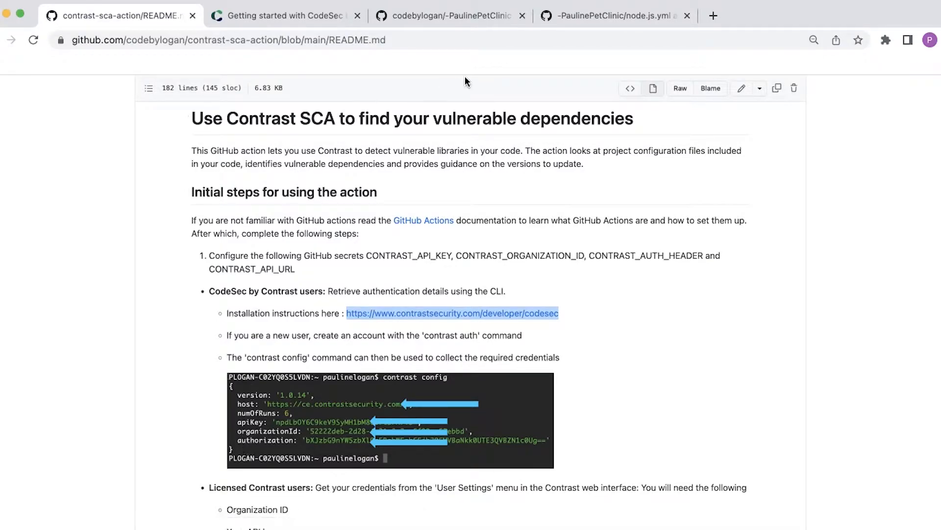
Go to the PaulinePetClinic repository's Settings and expand the Secrets section in the sidebar.
left_click(450, 15)
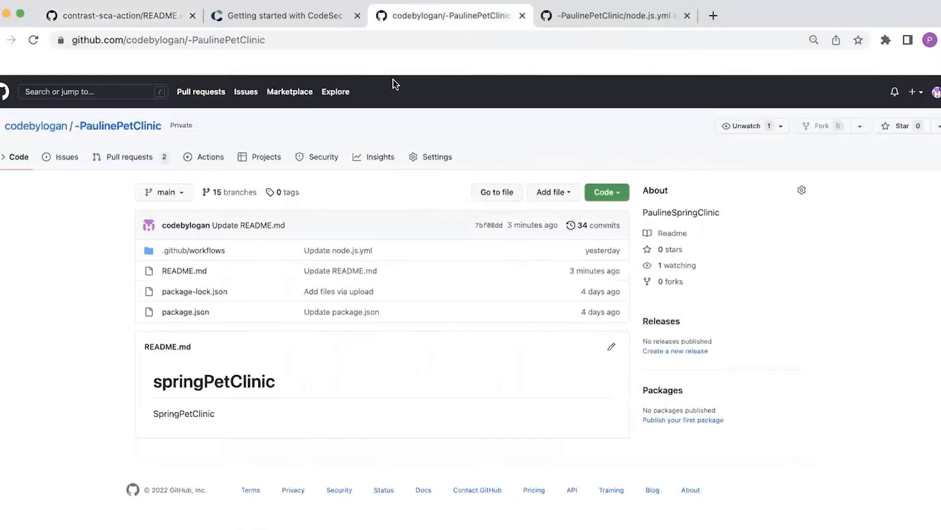
mouse_move(436, 157)
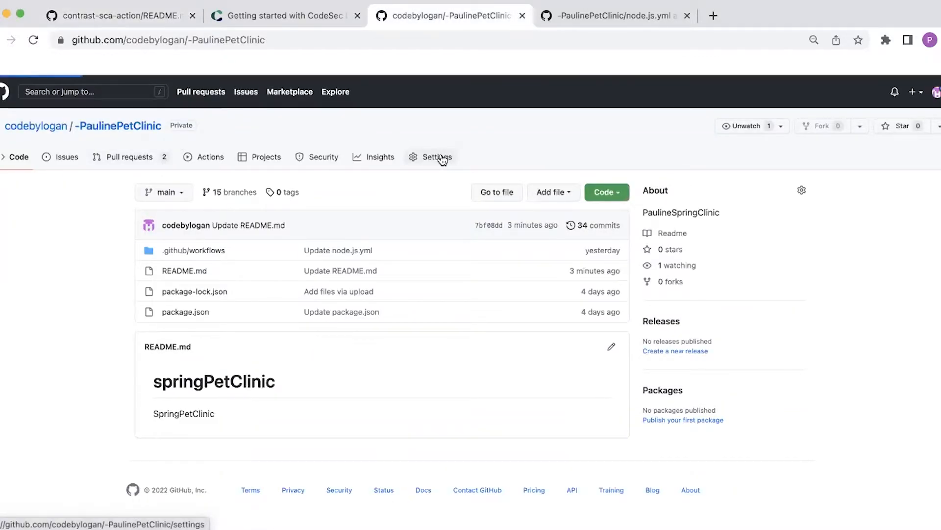
left_click(436, 157)
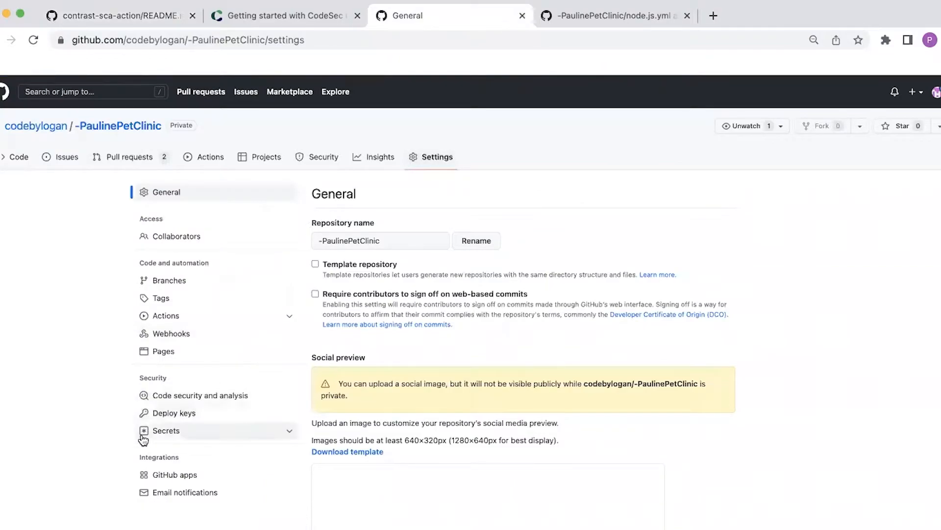
left_click(165, 430)
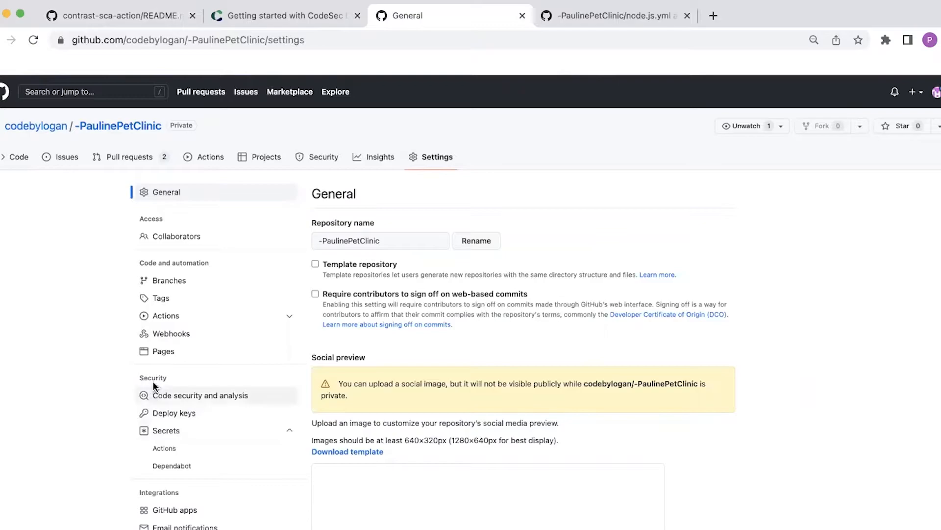
mouse_move(164, 448)
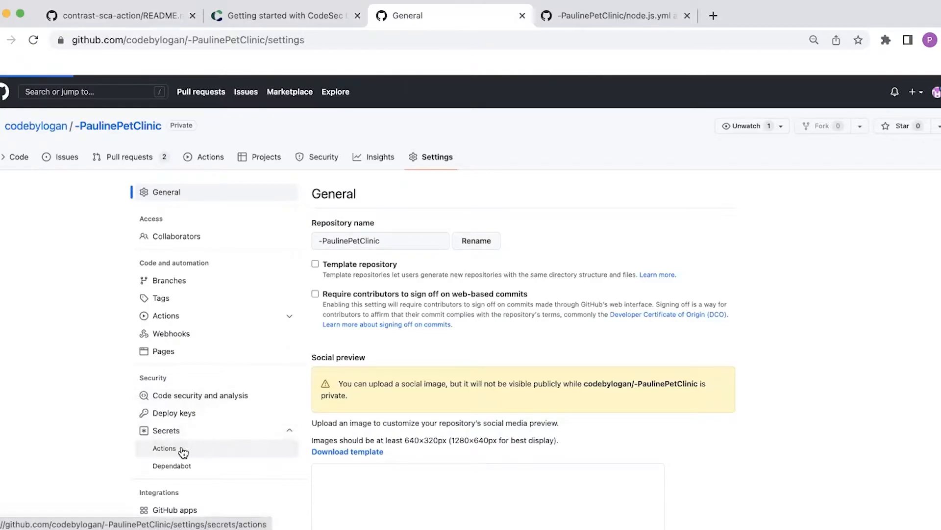
Show the Actions secrets page listing the four CONTRAST_* secrets.
left_click(164, 447)
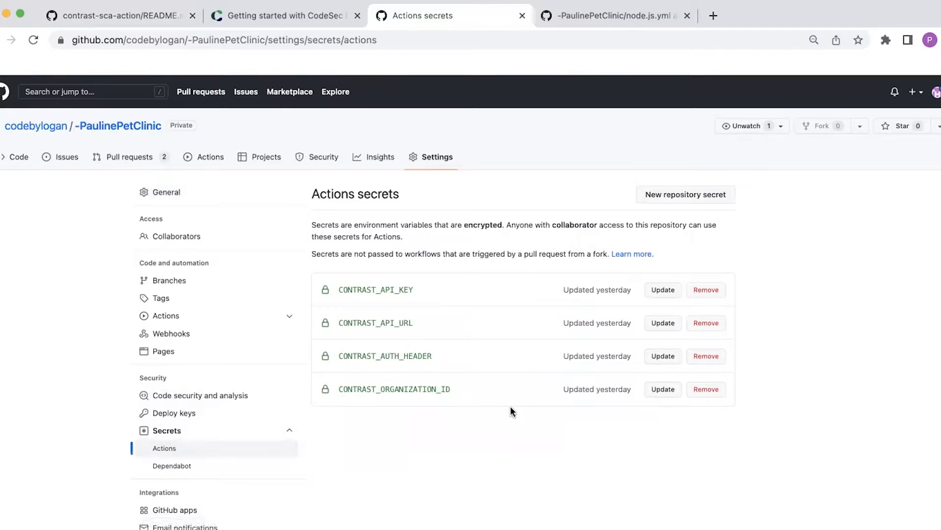
mouse_move(336, 302)
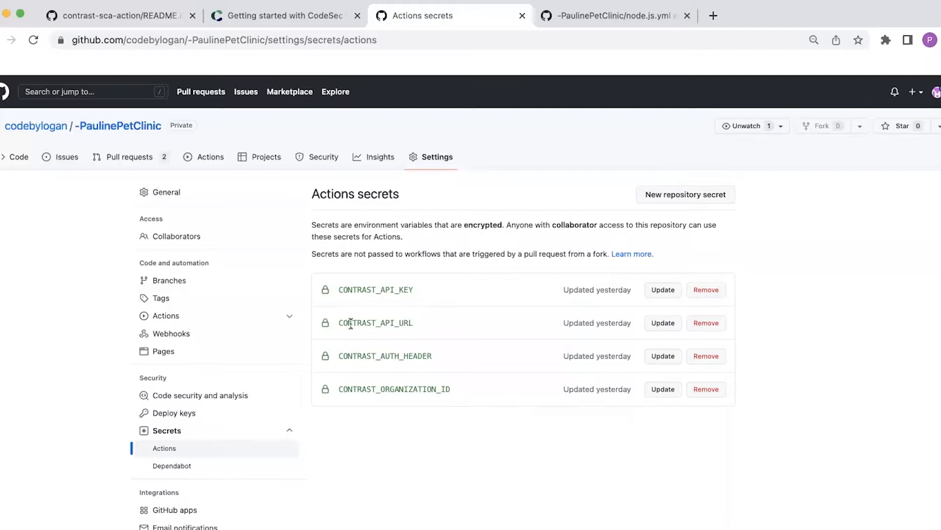
mouse_move(413, 334)
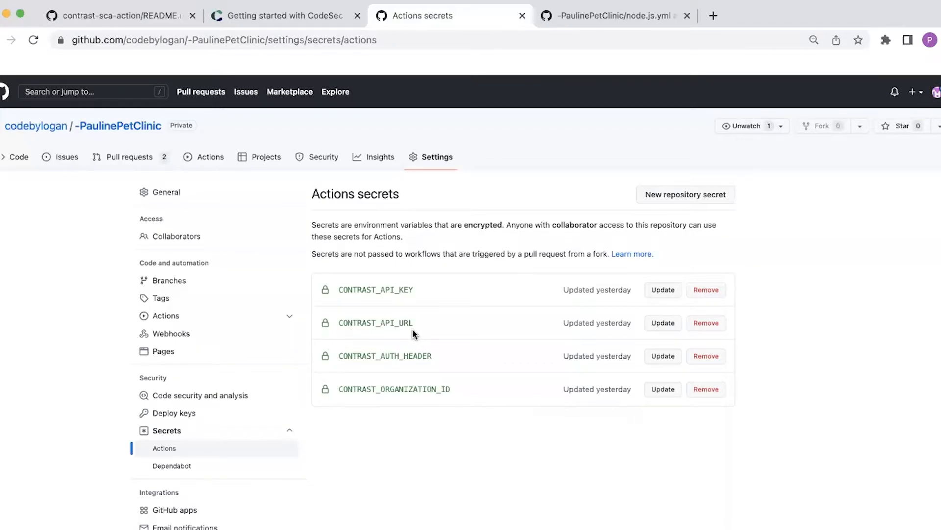
mouse_move(435, 367)
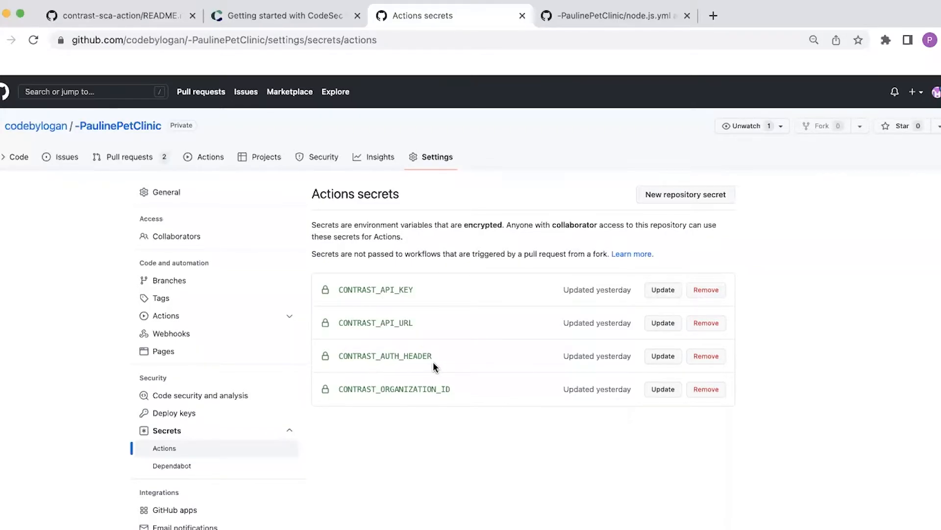
mouse_move(402, 407)
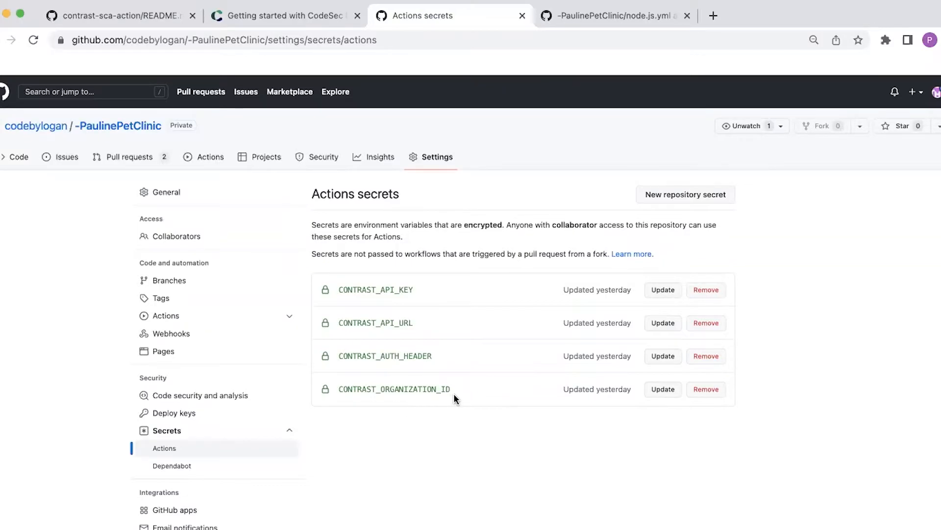
mouse_move(99, 25)
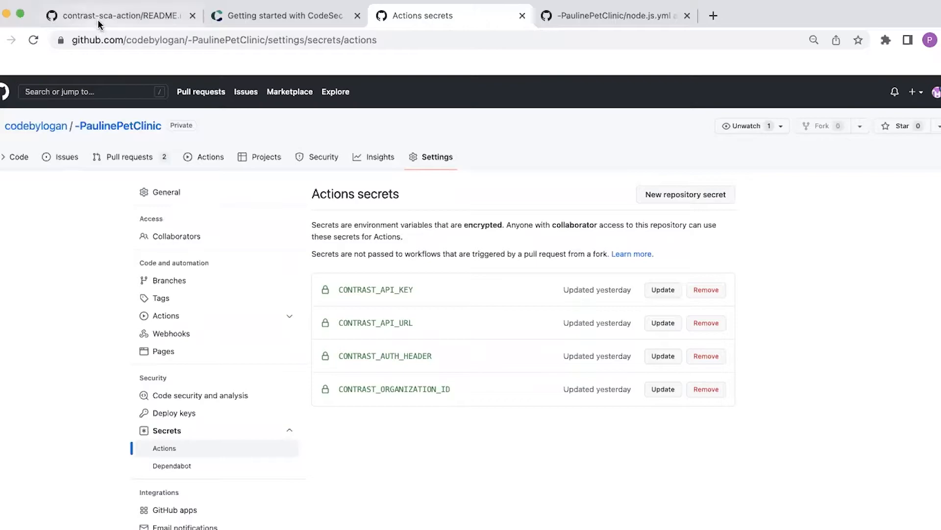
Return to the contrast-sca-action README and scroll to workflow setup steps 2–6.
left_click(120, 15)
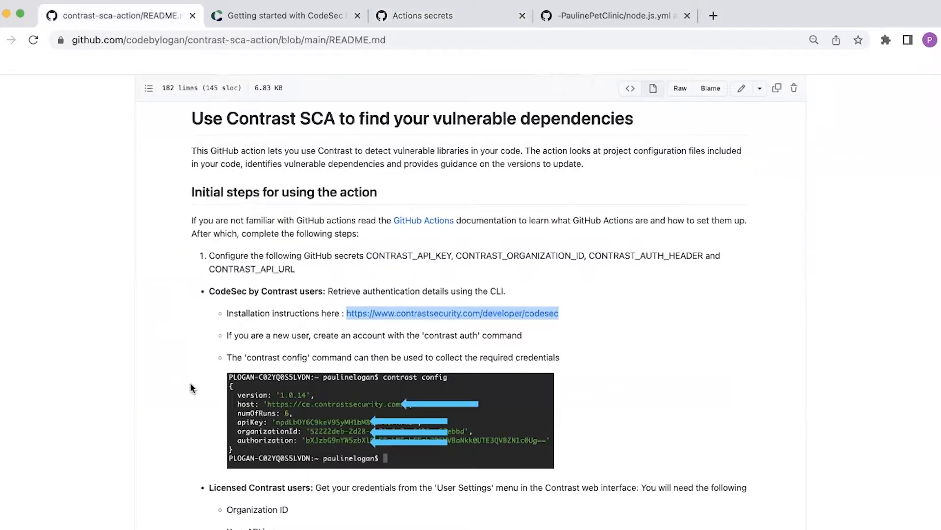
scroll("down", 3)
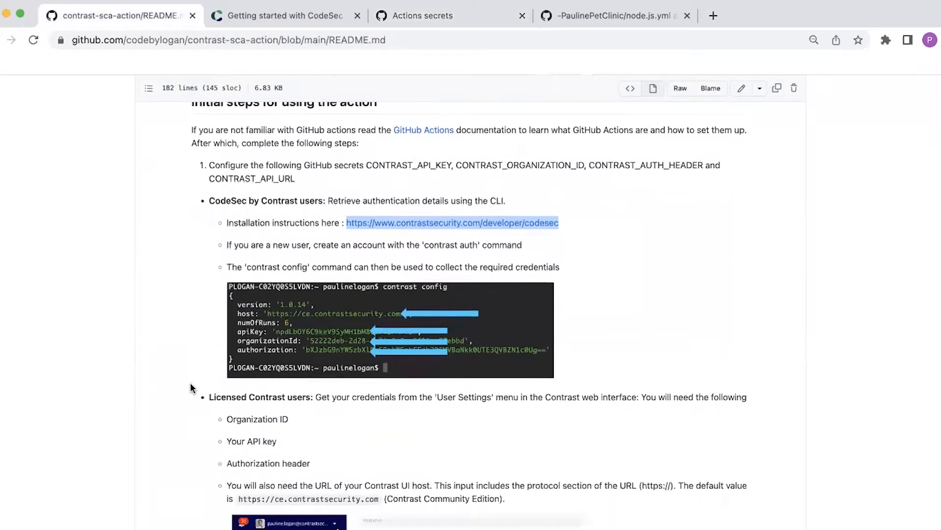
scroll("down", 3)
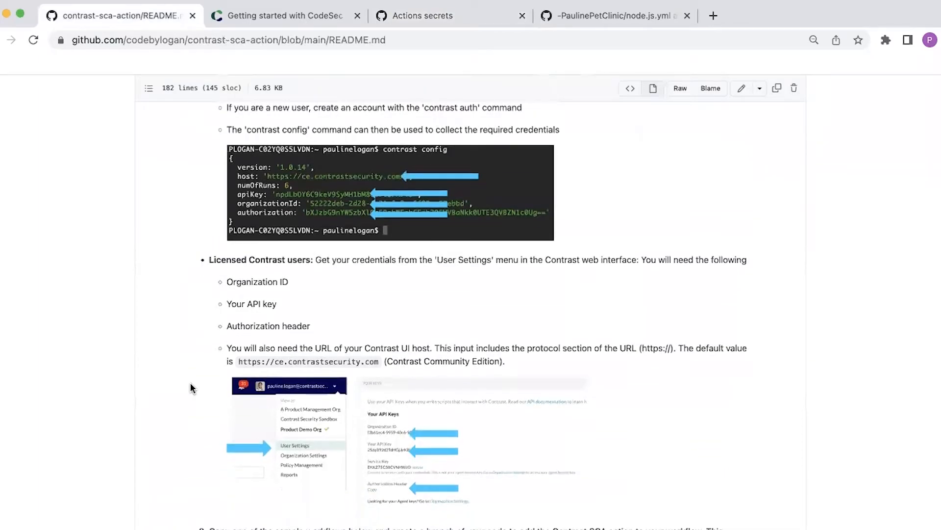
scroll("down", 3)
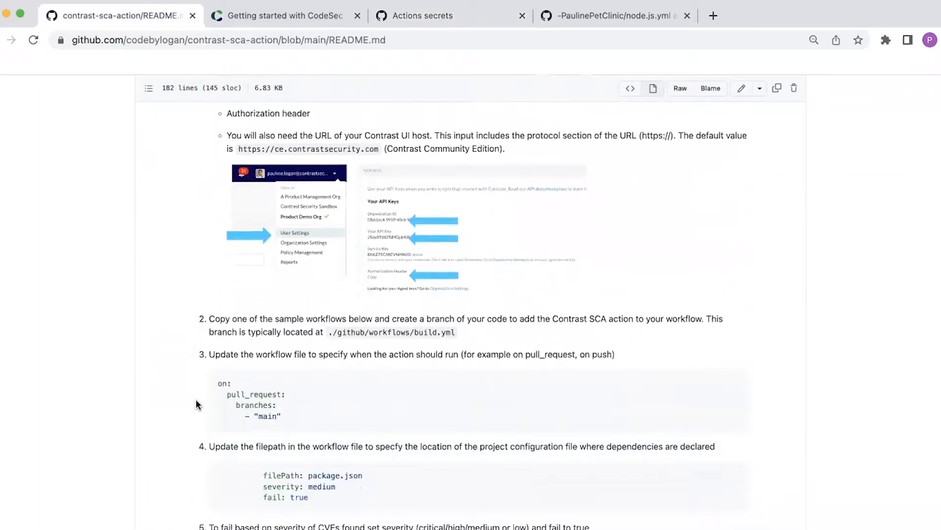
scroll("down", 3)
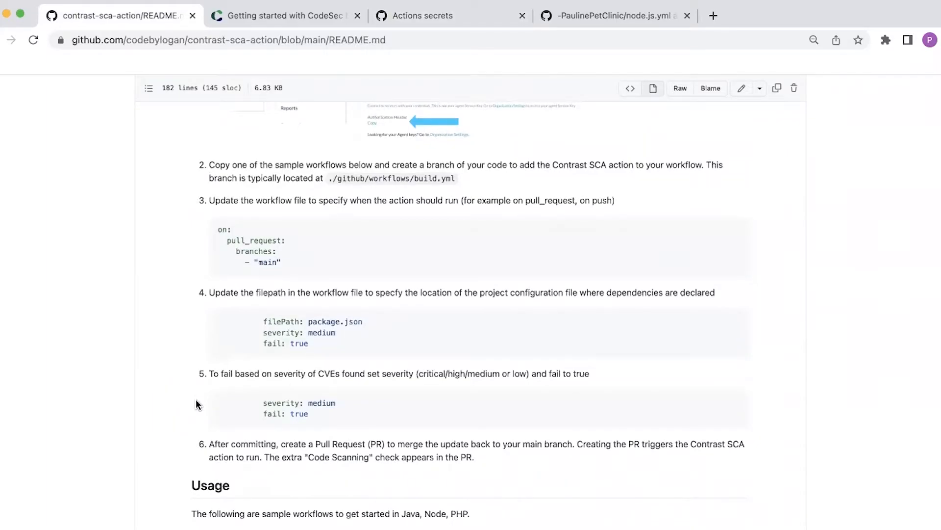
mouse_move(345, 274)
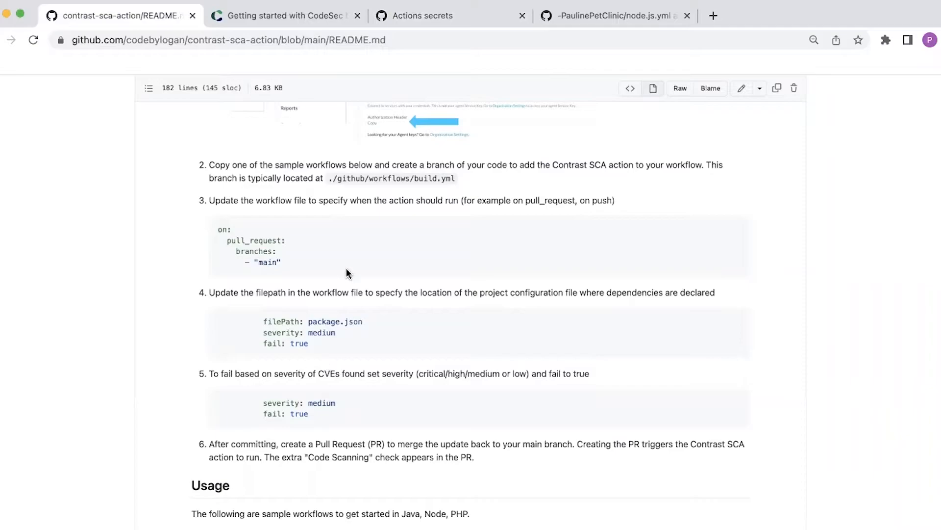
mouse_move(331, 191)
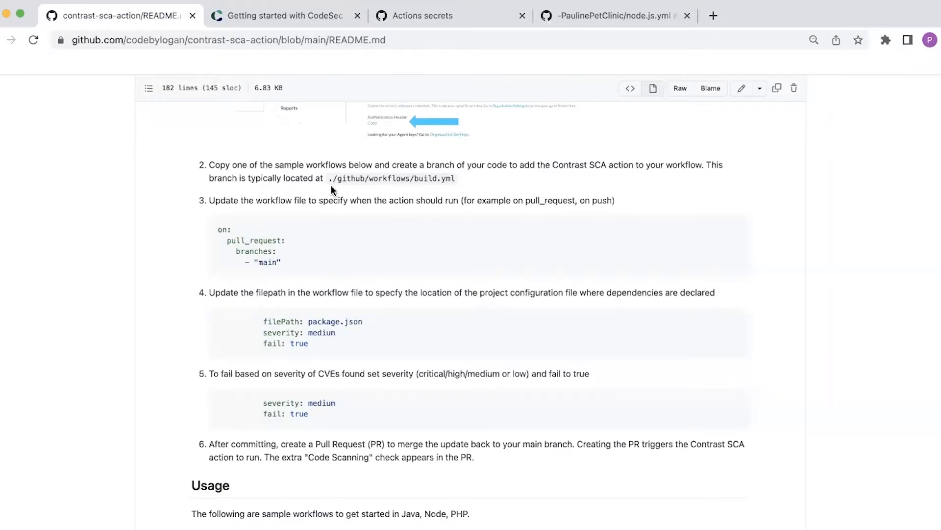
mouse_move(356, 188)
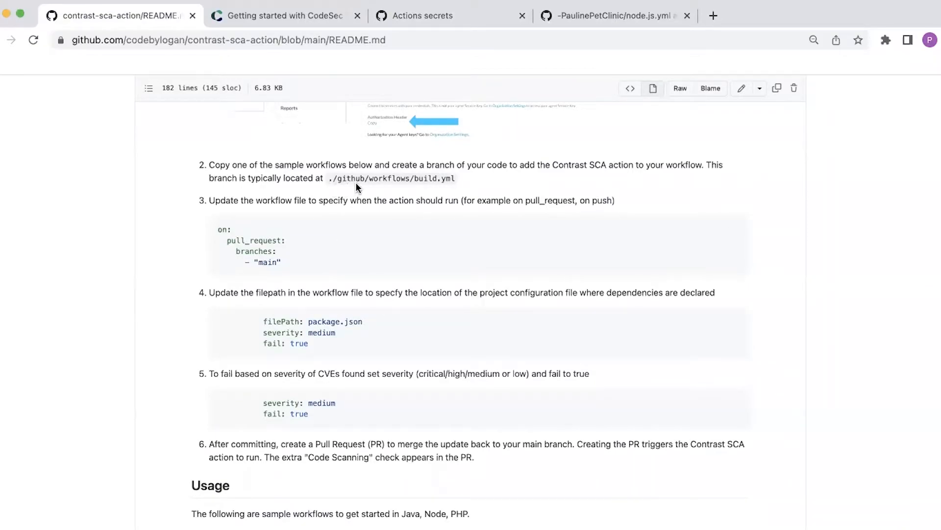
mouse_move(169, 304)
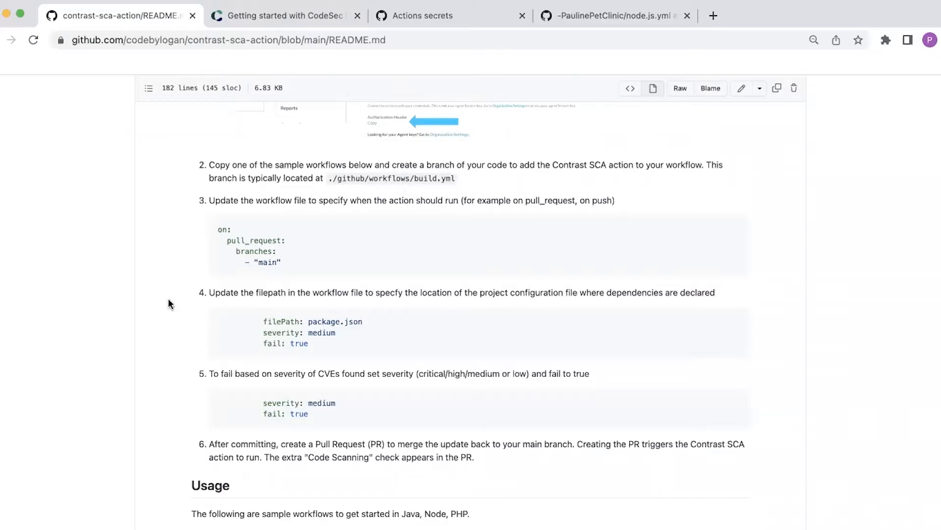
Scroll to the README's Node sample workflow and copy it to the clipboard.
scroll("down", 3)
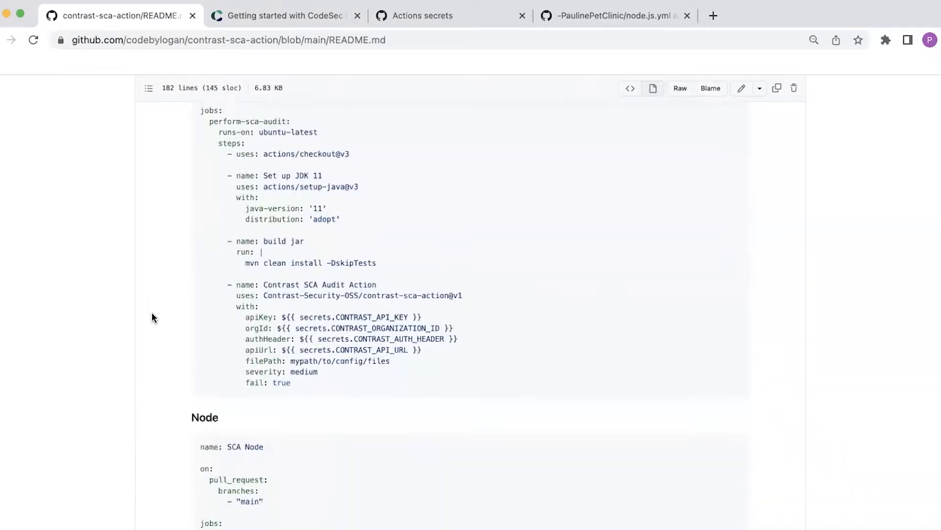
scroll("down", 3)
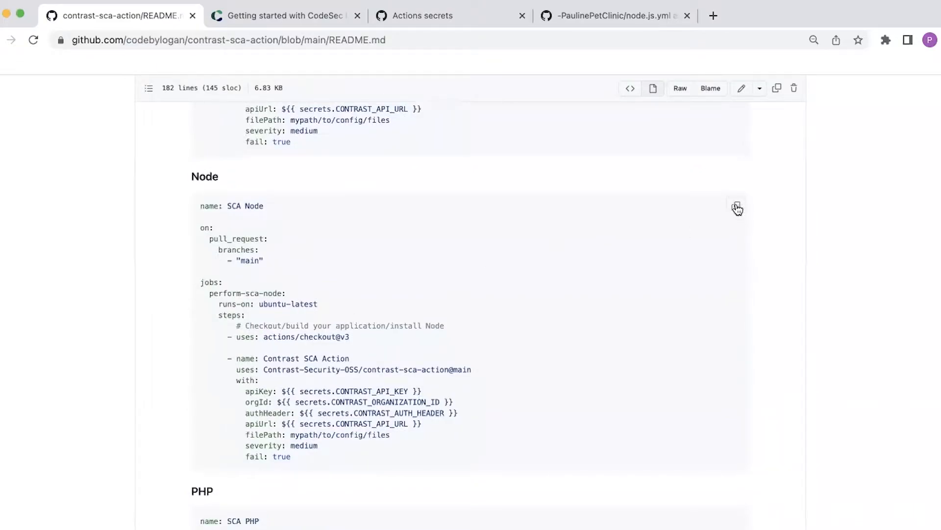
left_click(737, 206)
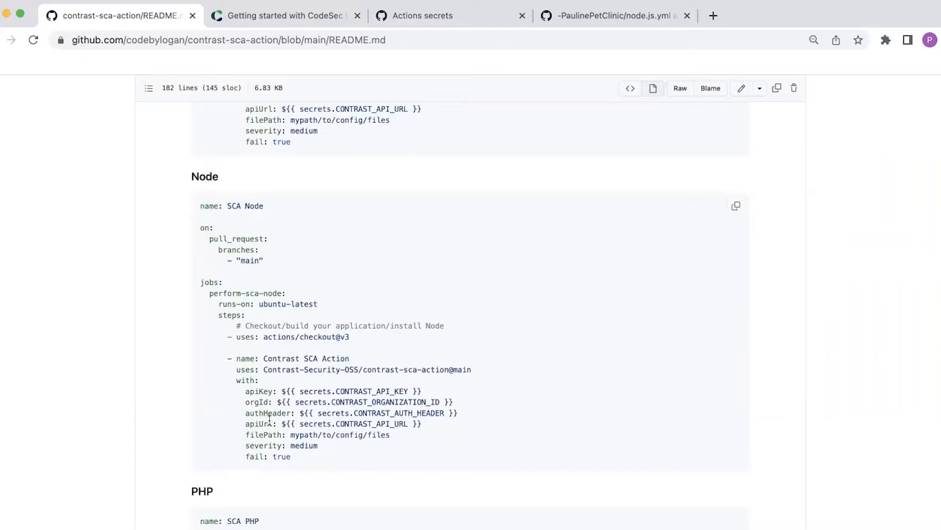
mouse_move(417, 125)
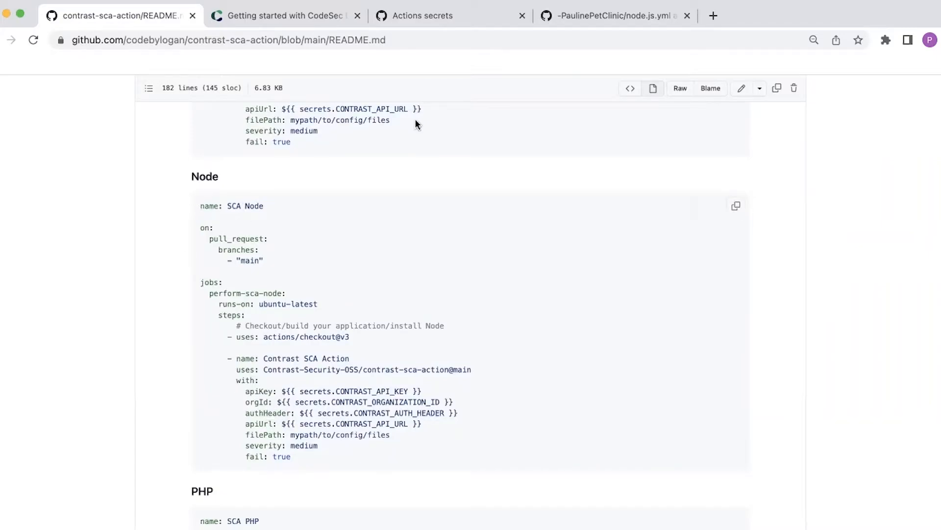
Switch to the node.js.yml workflow tab and scroll through its SCA Node configuration.
left_click(613, 16)
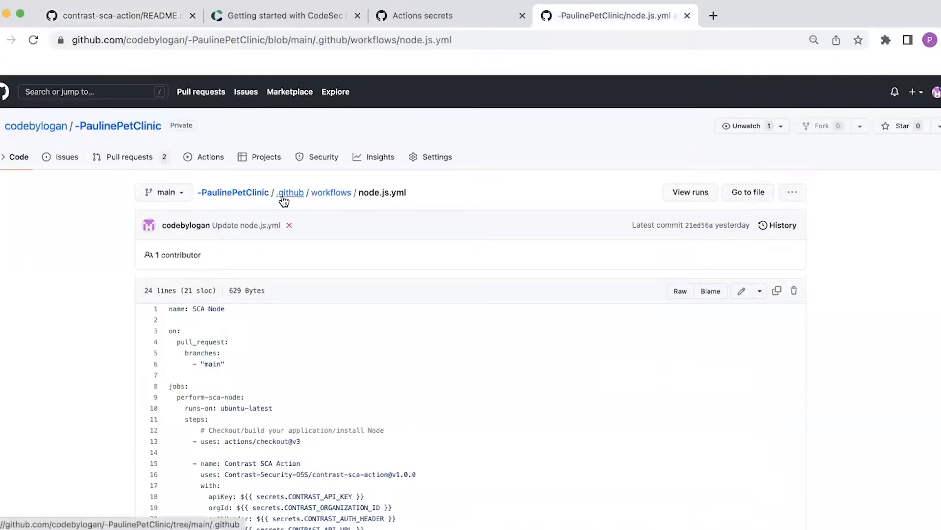
mouse_move(347, 206)
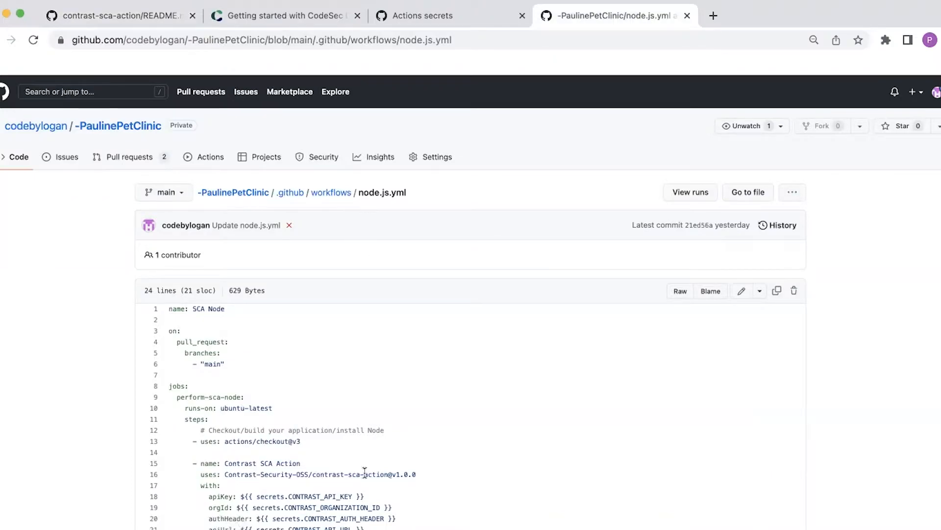
mouse_move(339, 390)
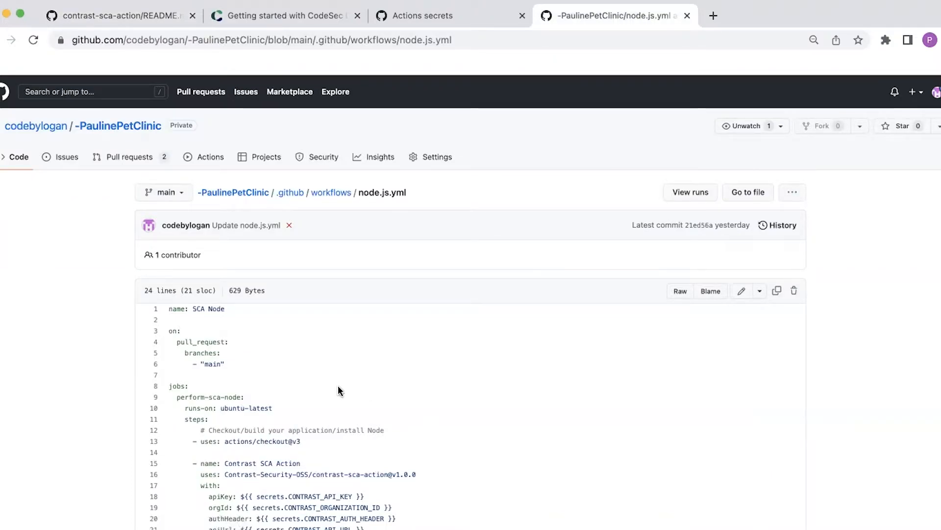
scroll("down", 3)
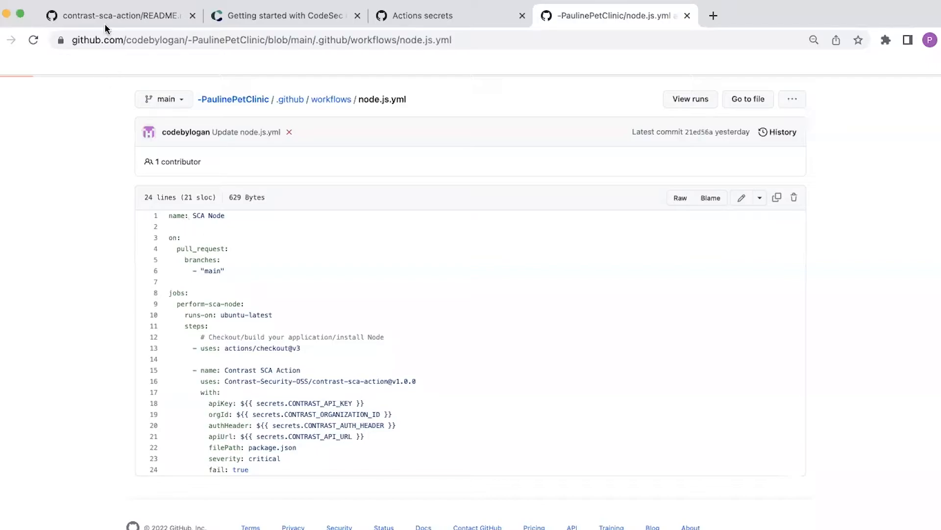
left_click(120, 15)
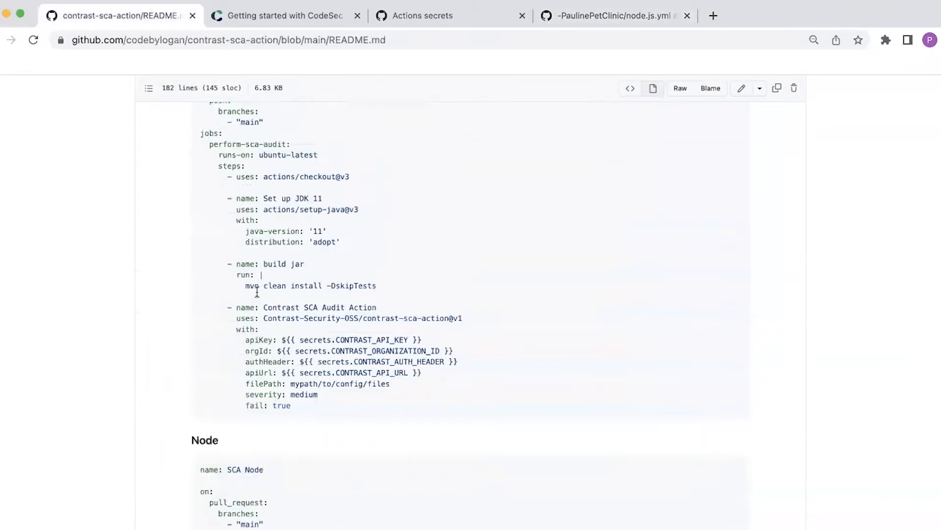
scroll("up", 3)
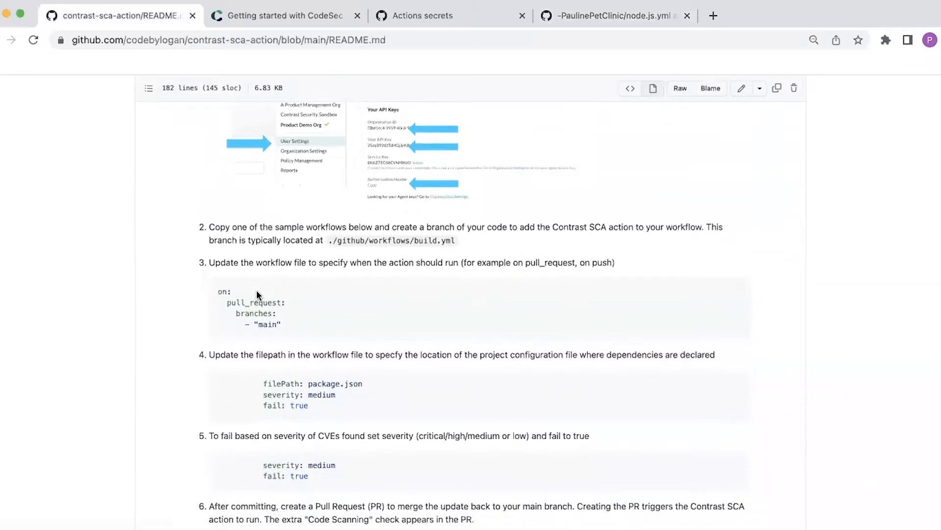
scroll("down", 3)
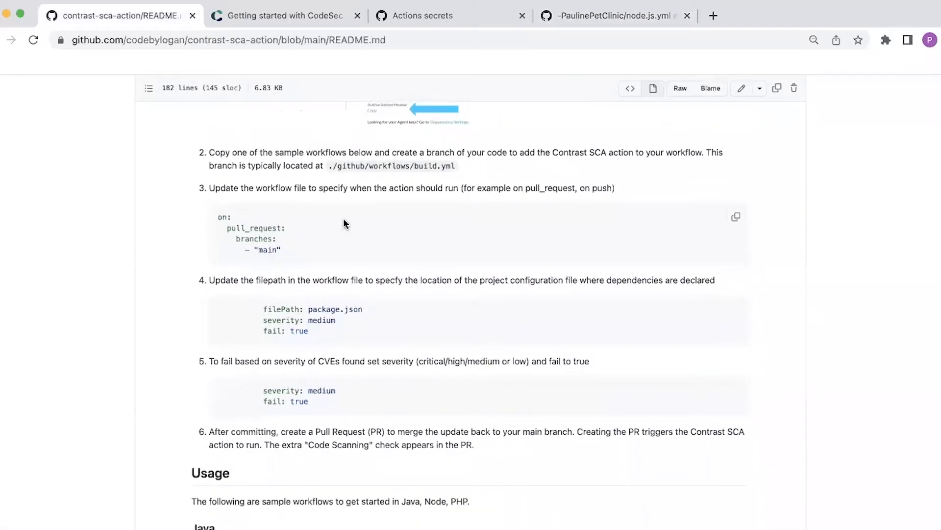
mouse_move(352, 206)
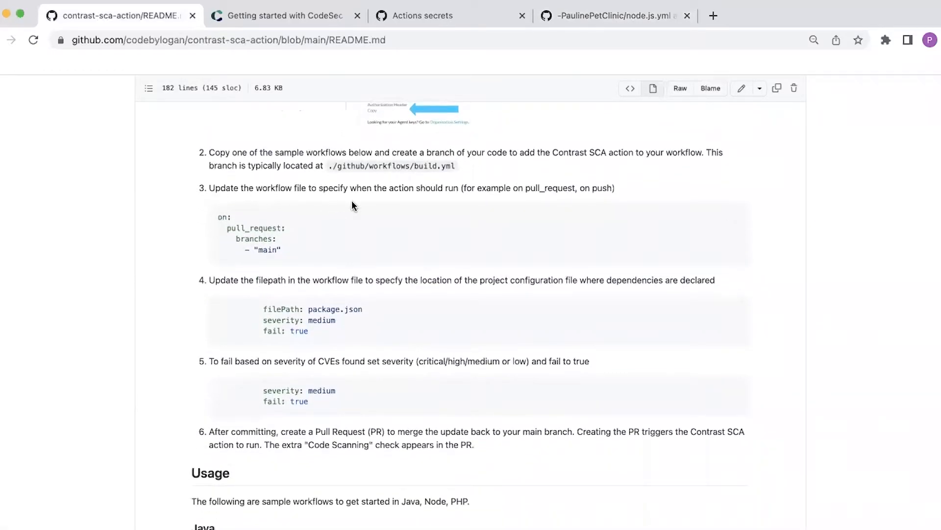
mouse_move(371, 207)
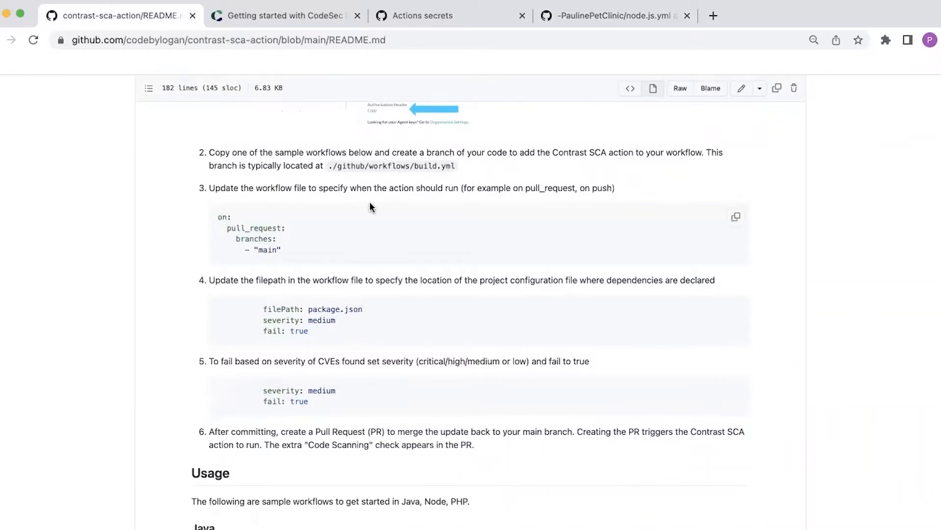
mouse_move(300, 251)
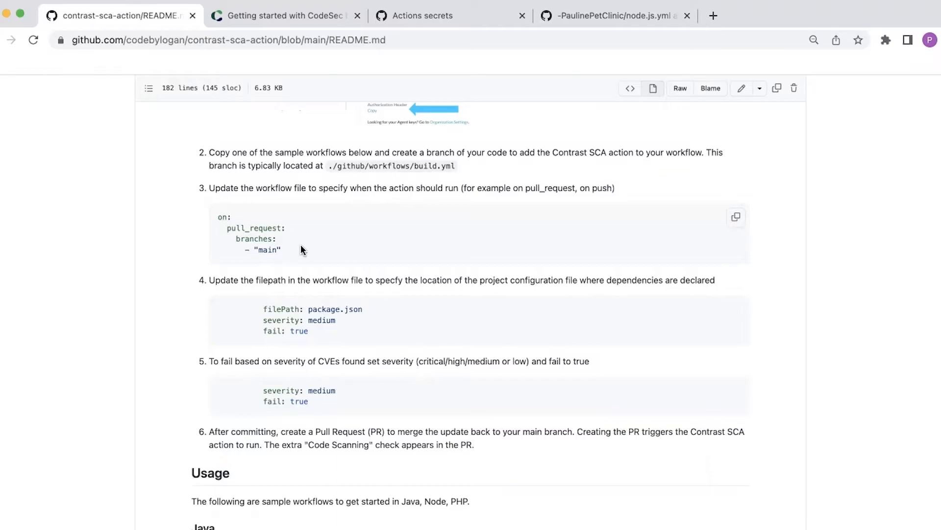
mouse_move(536, 94)
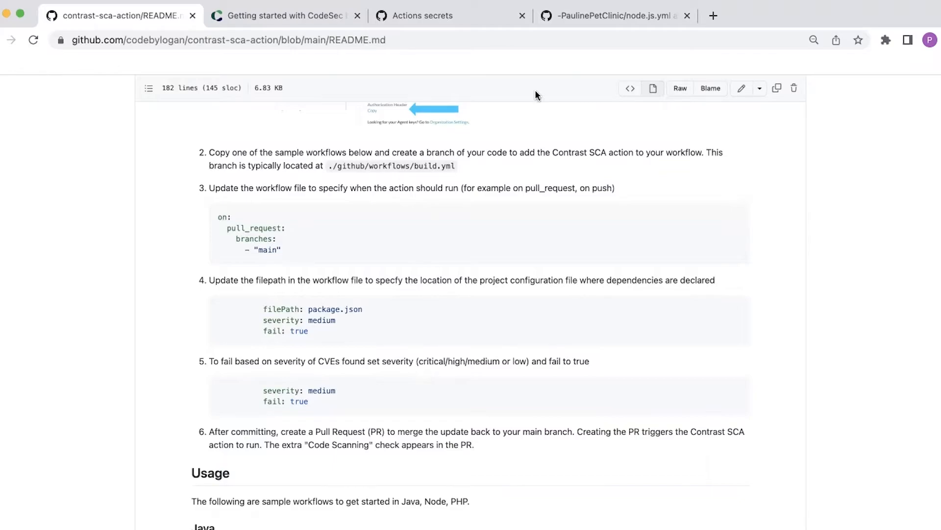
View the node.js.yml workflow showing its pull_request trigger on main.
left_click(612, 15)
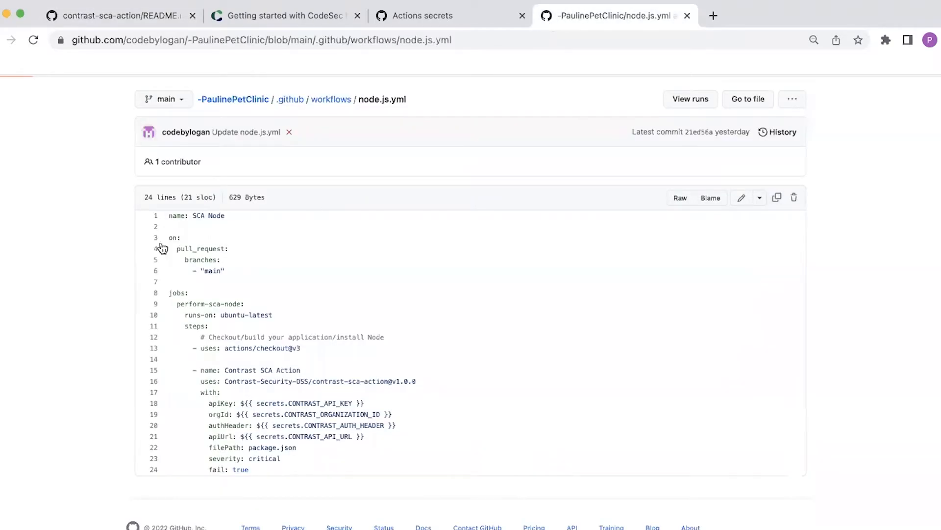
mouse_move(233, 278)
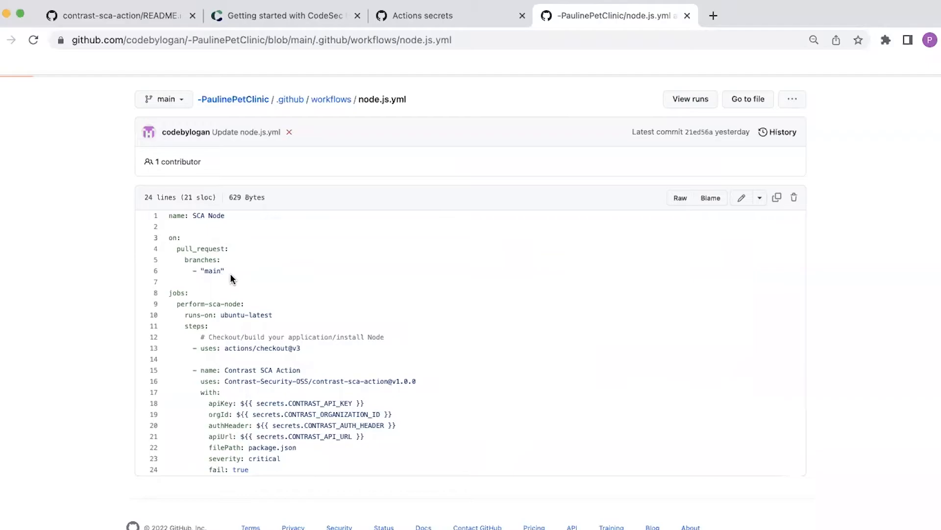
mouse_move(170, 259)
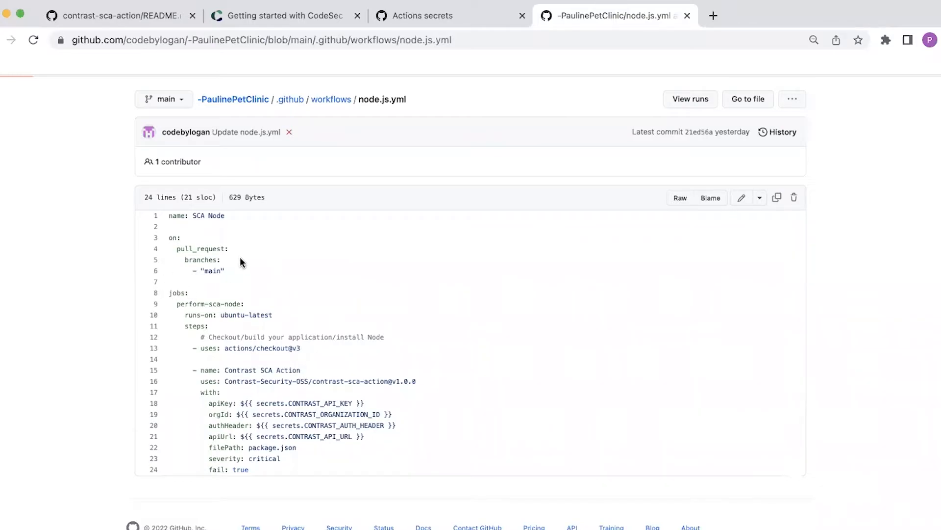
mouse_move(227, 273)
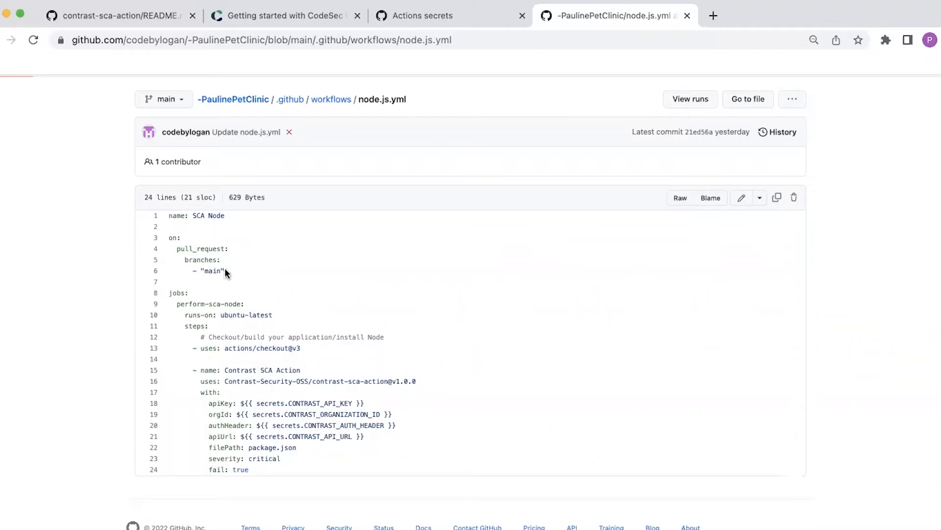
mouse_move(217, 260)
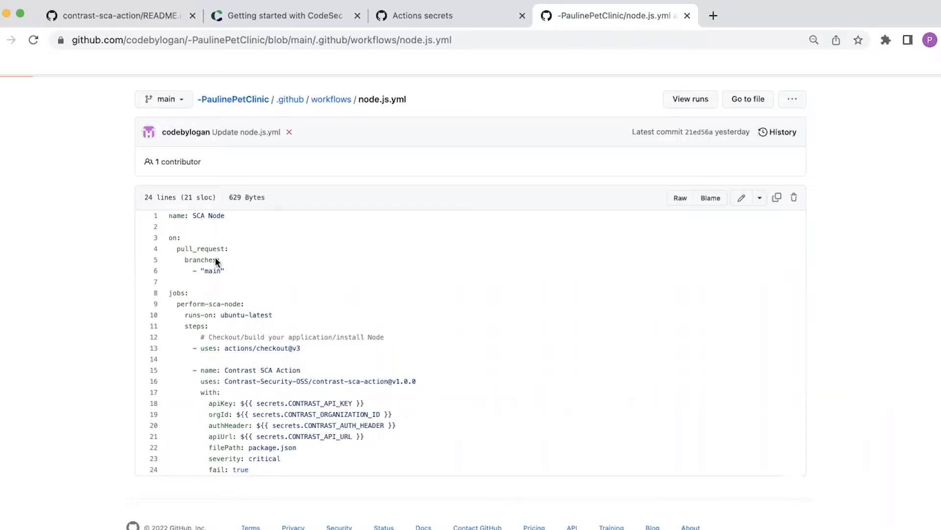
Go back to the contrast-sca-action README's trigger and file path instructions.
left_click(115, 16)
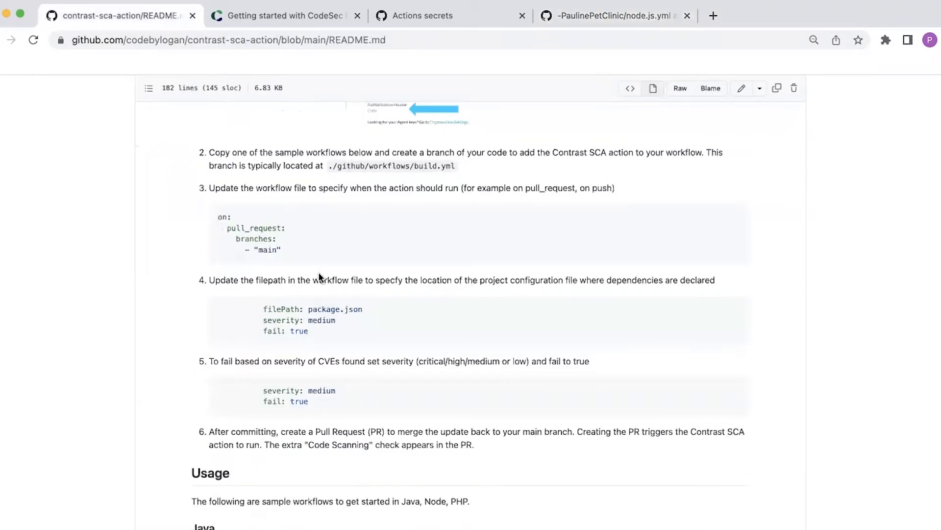
mouse_move(228, 292)
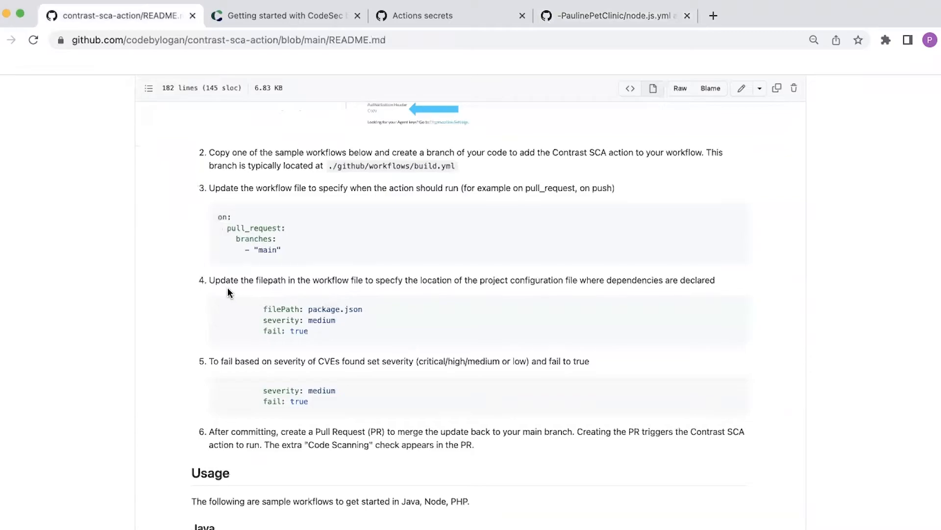
mouse_move(355, 292)
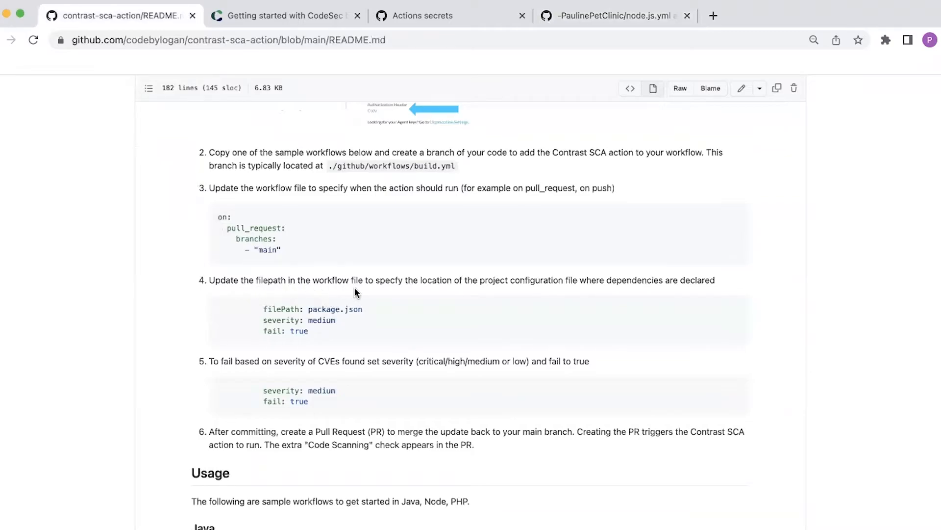
mouse_move(370, 293)
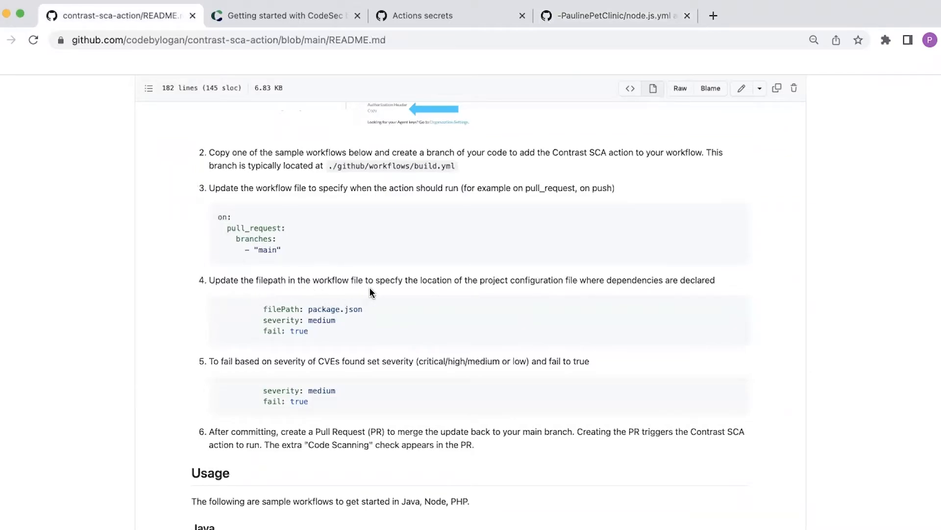
mouse_move(408, 102)
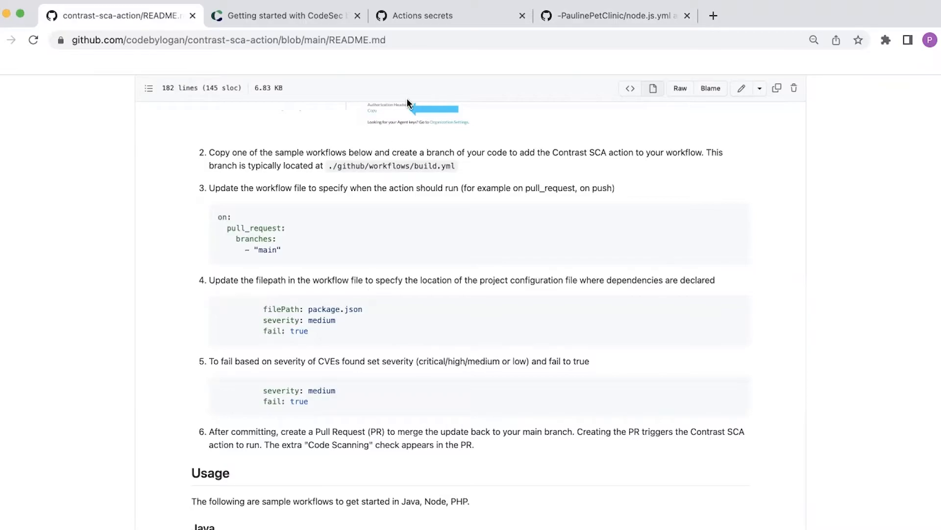
mouse_move(469, 14)
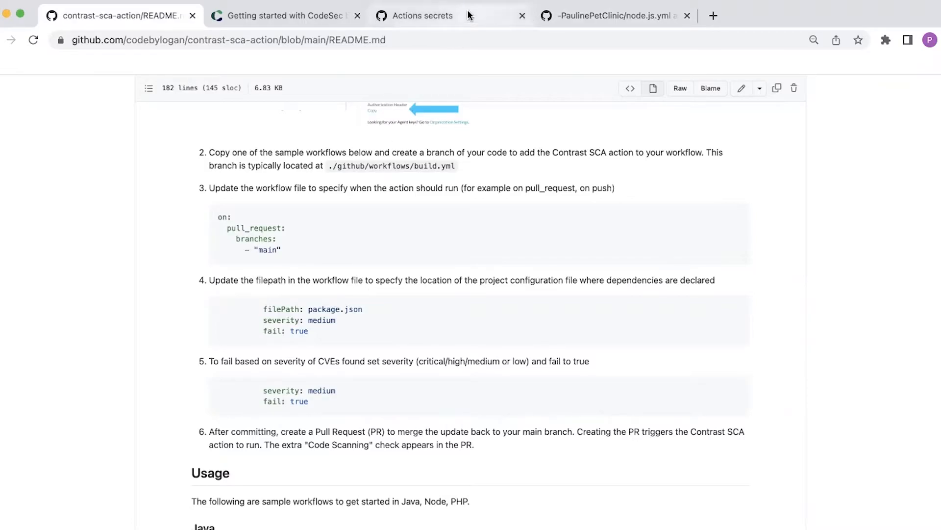
Return to node.js.yml and scroll to its package.json filePath and critical severity lines.
left_click(612, 15)
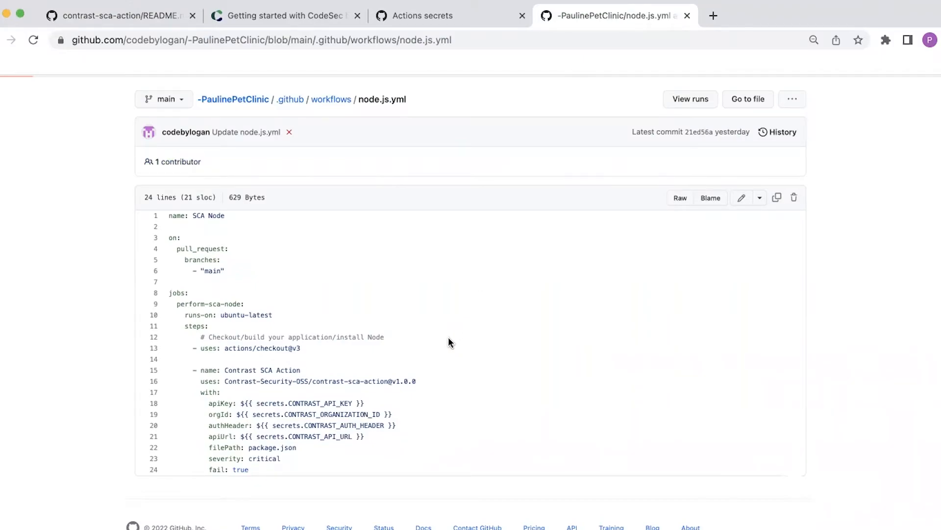
scroll("up", 3)
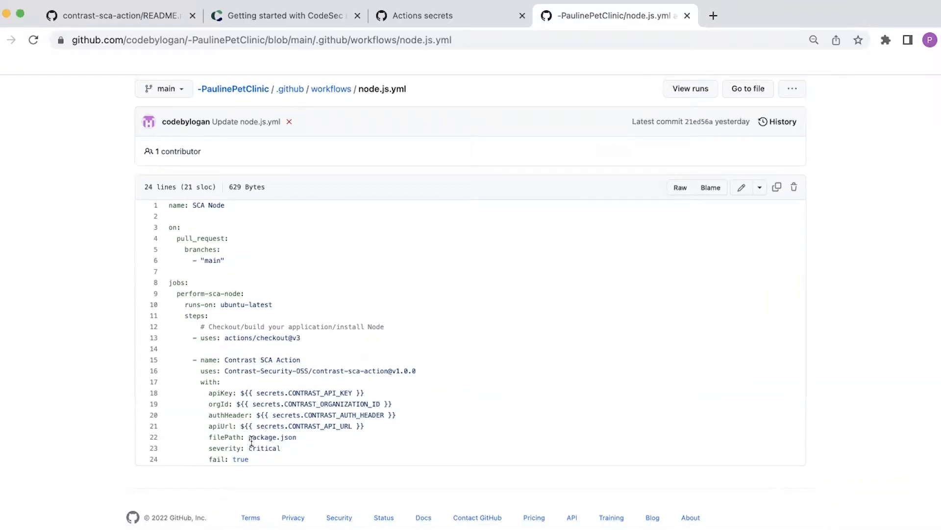
mouse_move(300, 439)
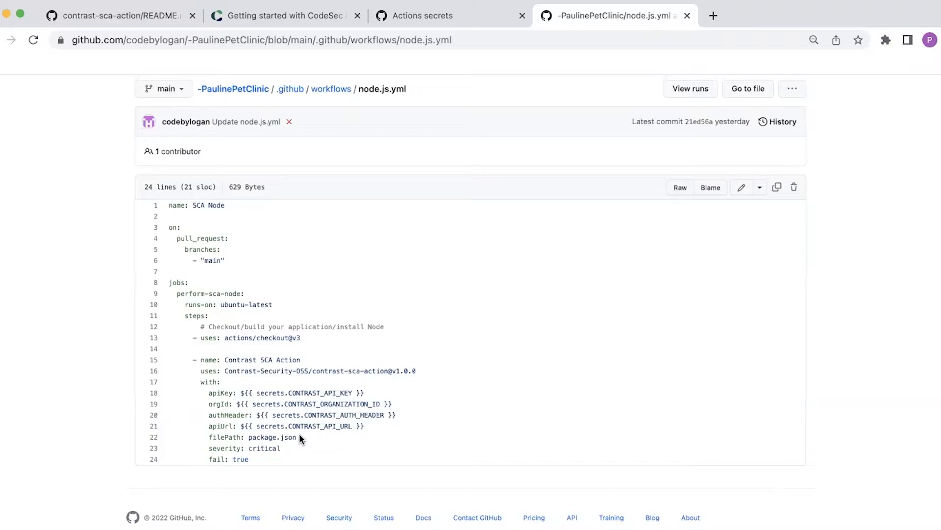
mouse_move(229, 445)
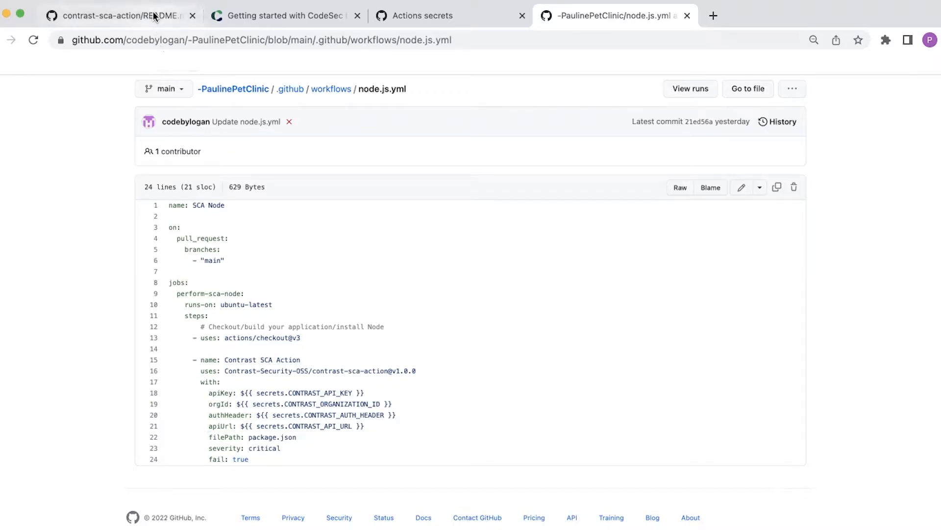
left_click(114, 15)
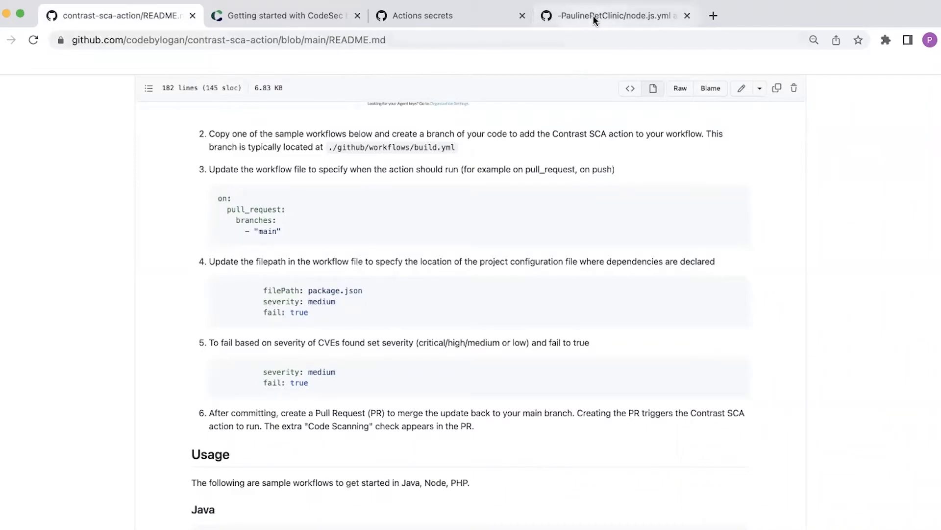
left_click(612, 16)
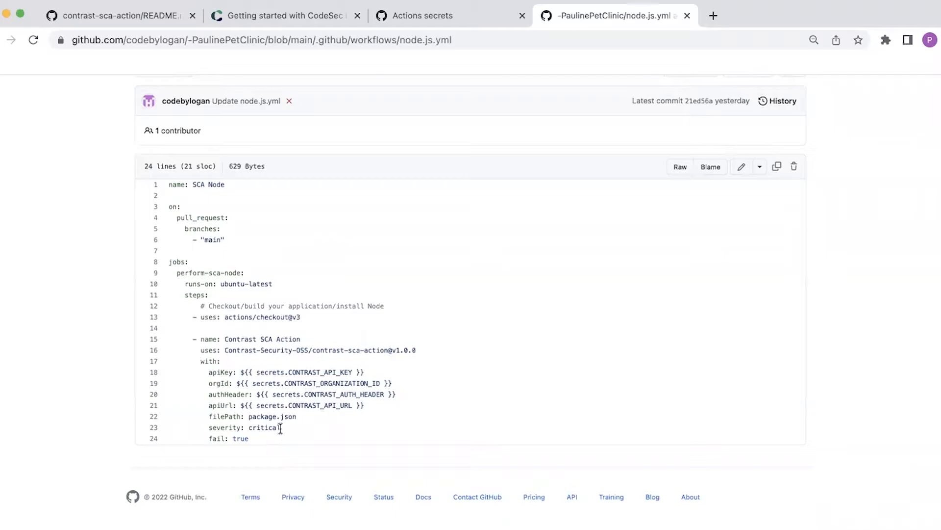
mouse_move(285, 433)
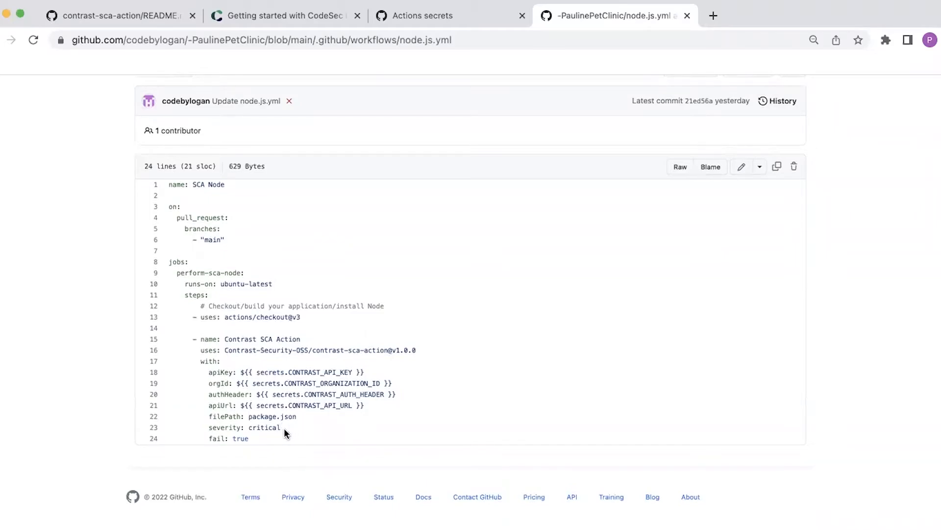
mouse_move(261, 439)
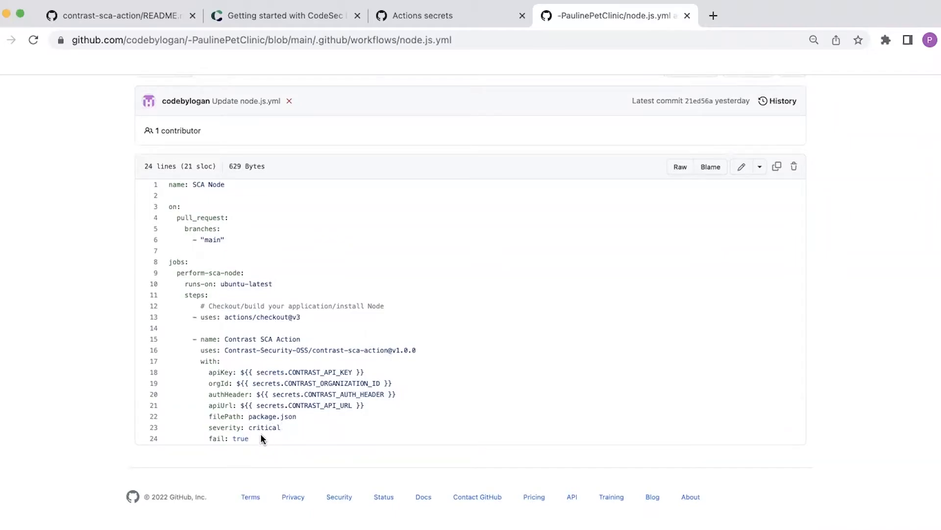
mouse_move(227, 435)
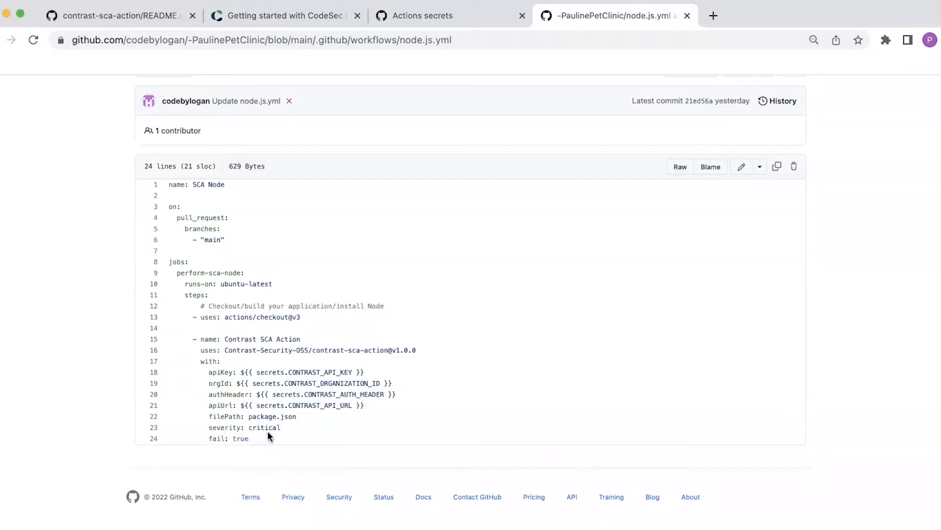
mouse_move(240, 450)
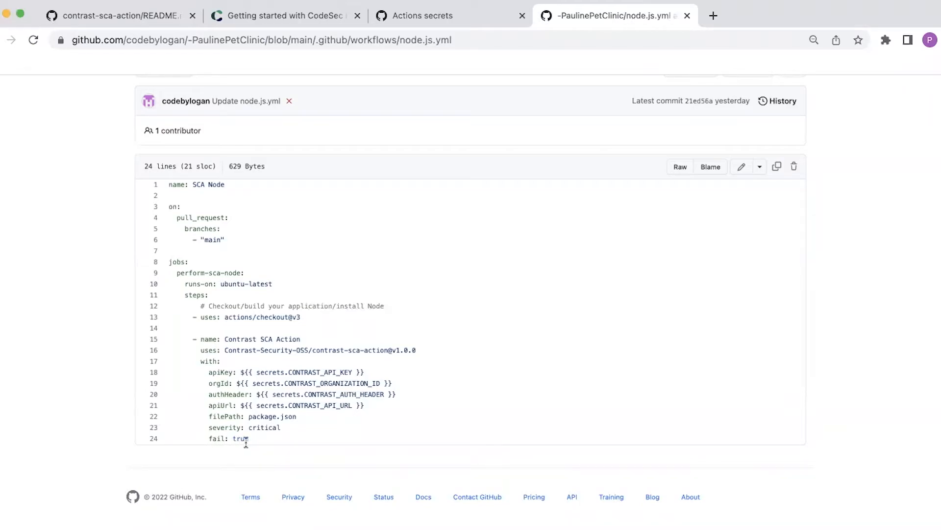
mouse_move(269, 443)
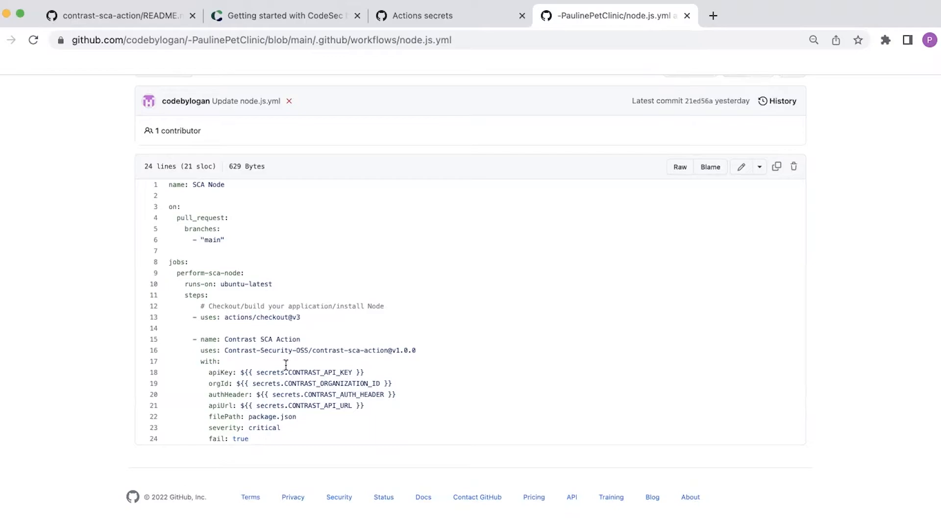
scroll("up", 3)
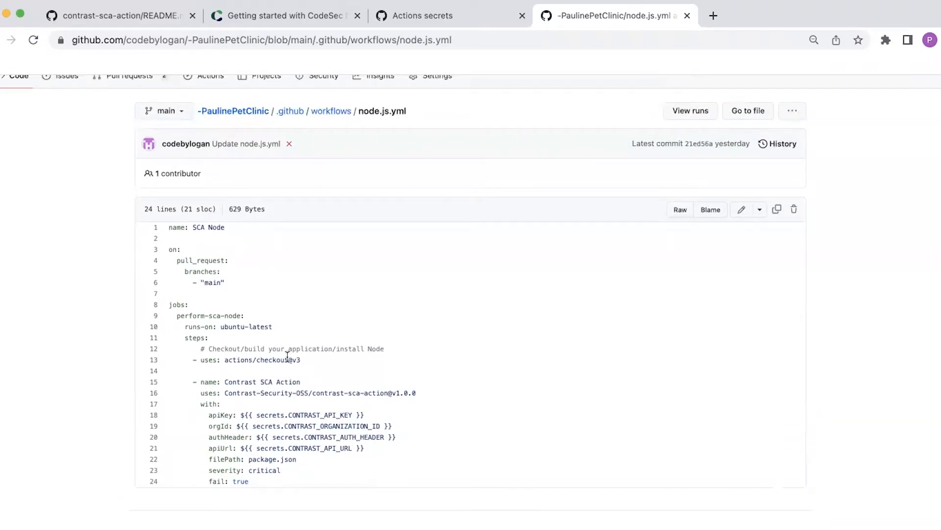
mouse_move(239, 262)
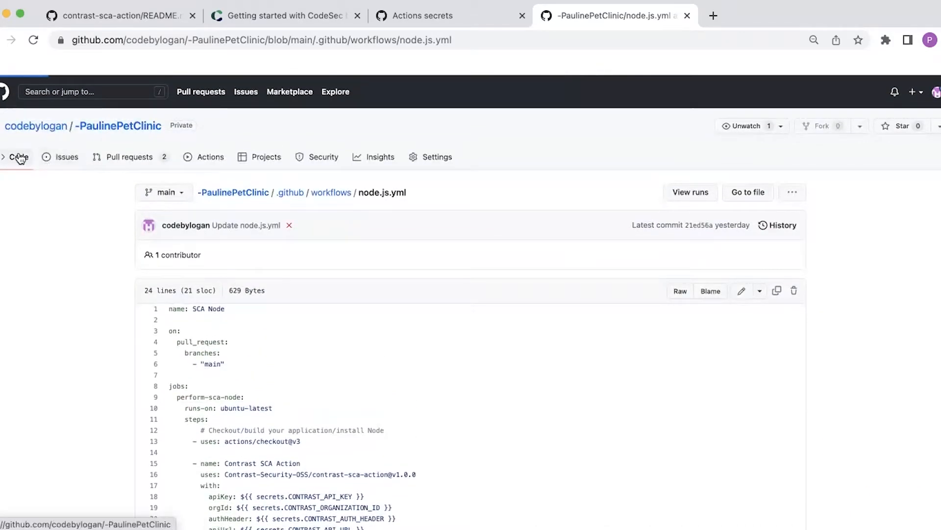
Edit PaulinePetClinic's README.md, adding the text 'edit for' on line 2.
left_click(18, 157)
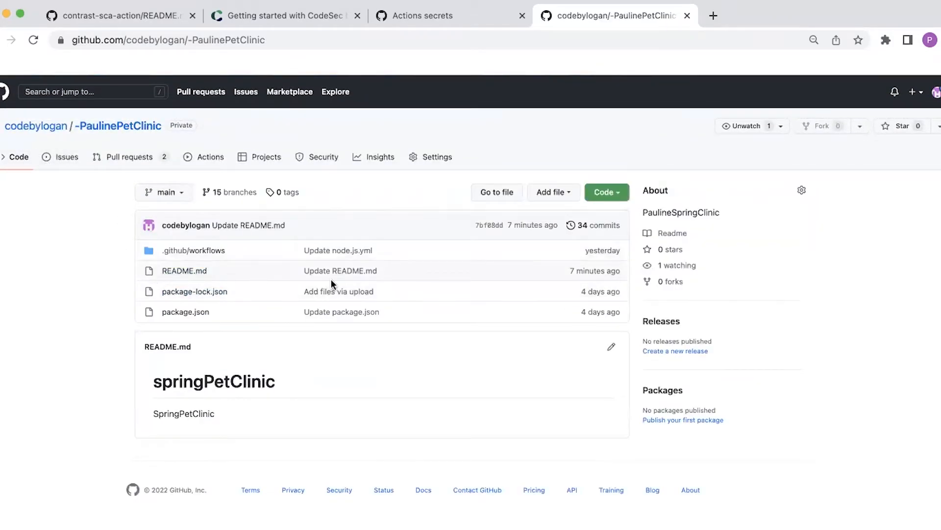
left_click(184, 270)
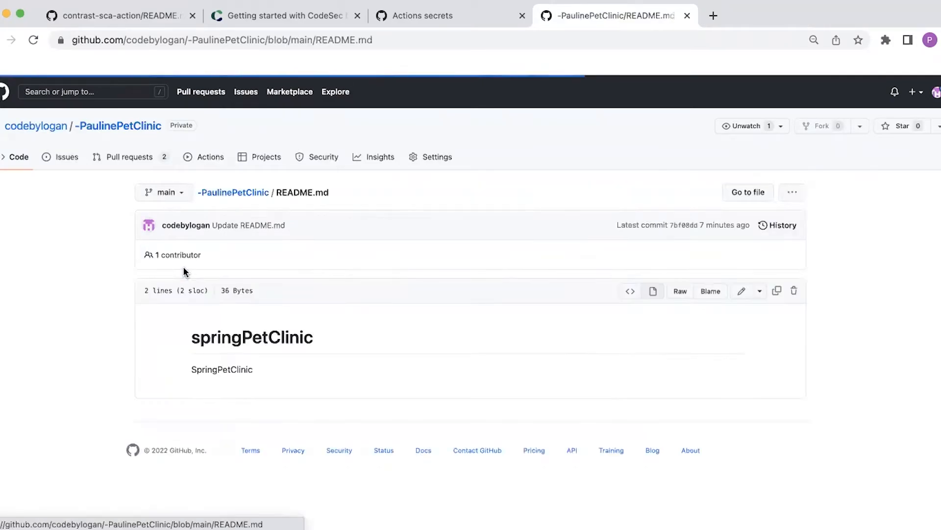
mouse_move(742, 292)
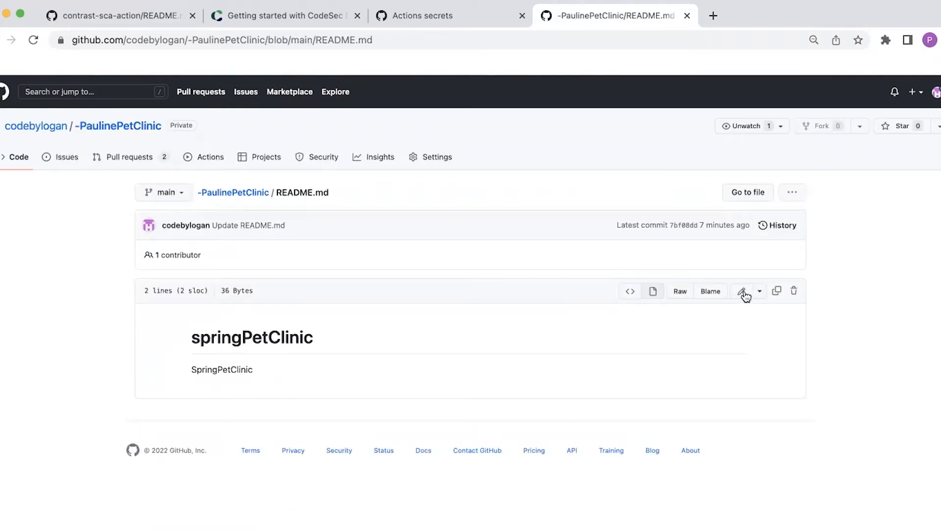
left_click(744, 291)
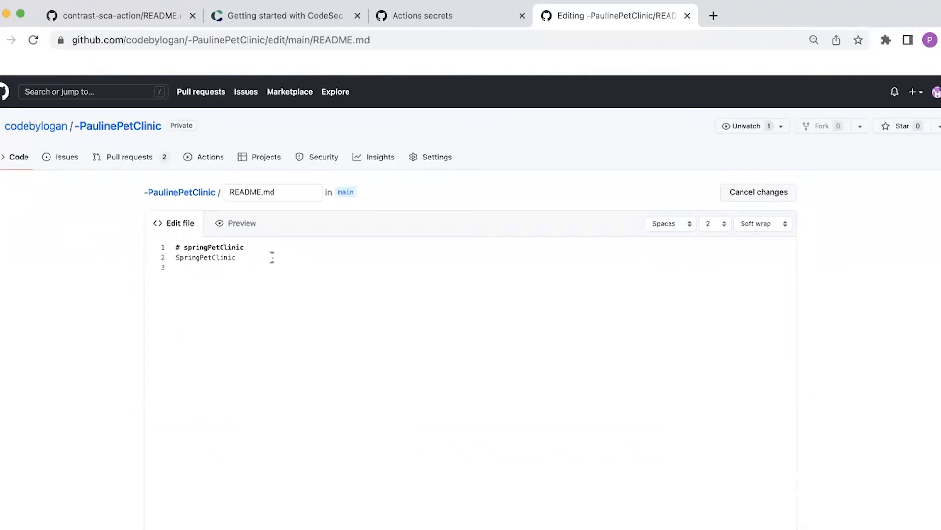
type("edit for")
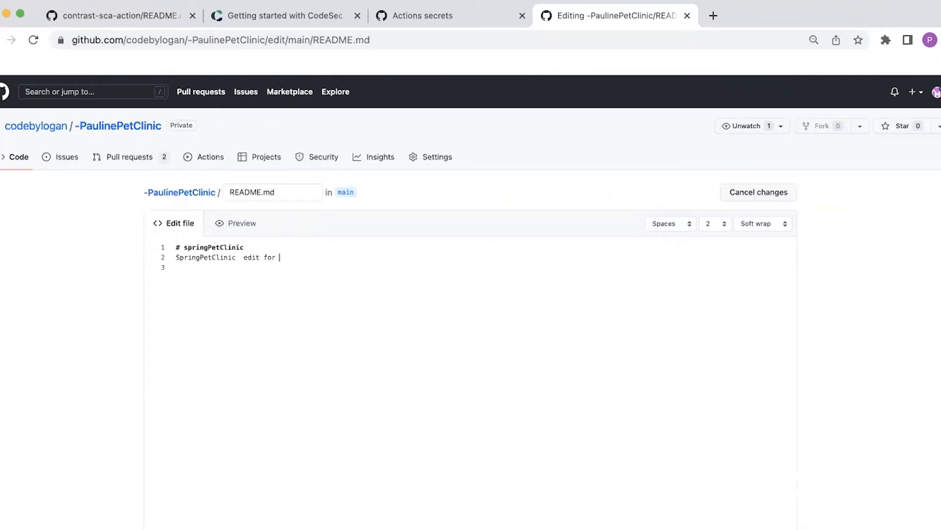
Propose the README change on a new branch, codebylogan-patch-15, reaching the open-a-pull-request form.
scroll("down", 3)
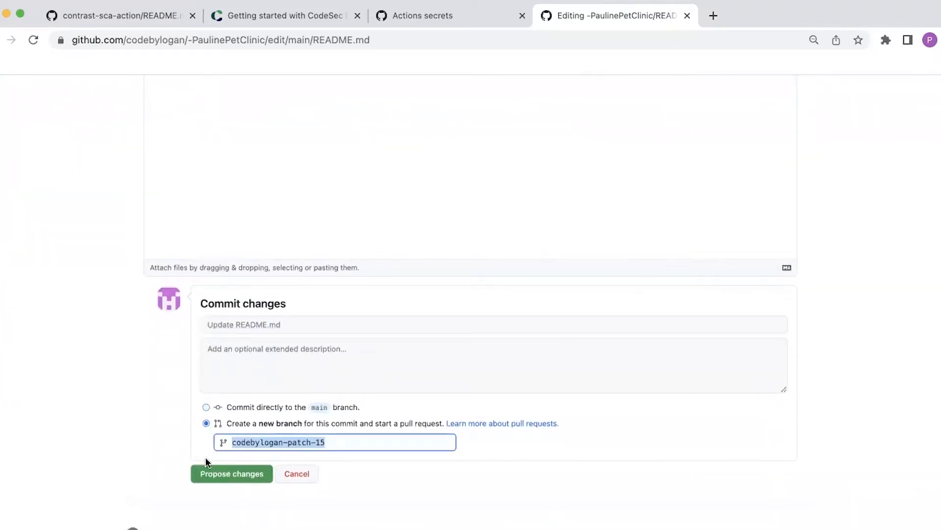
left_click(231, 473)
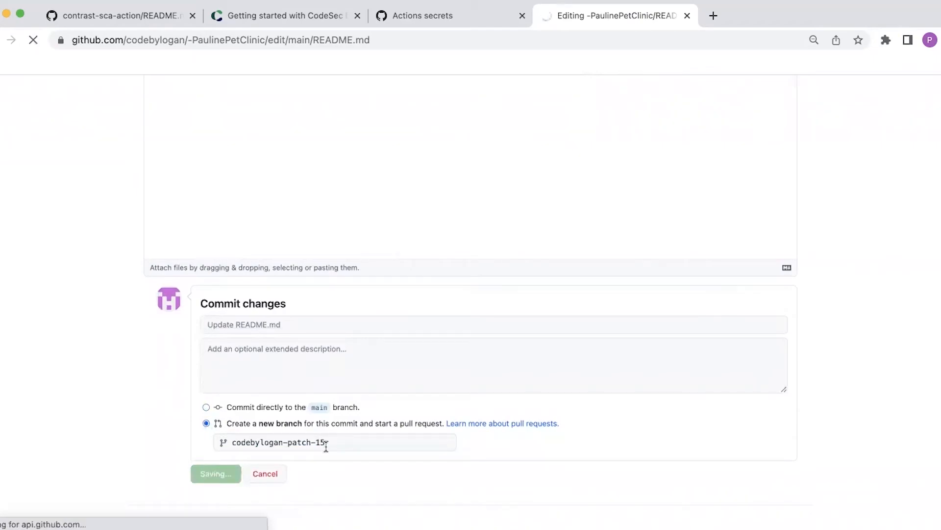
left_click(215, 474)
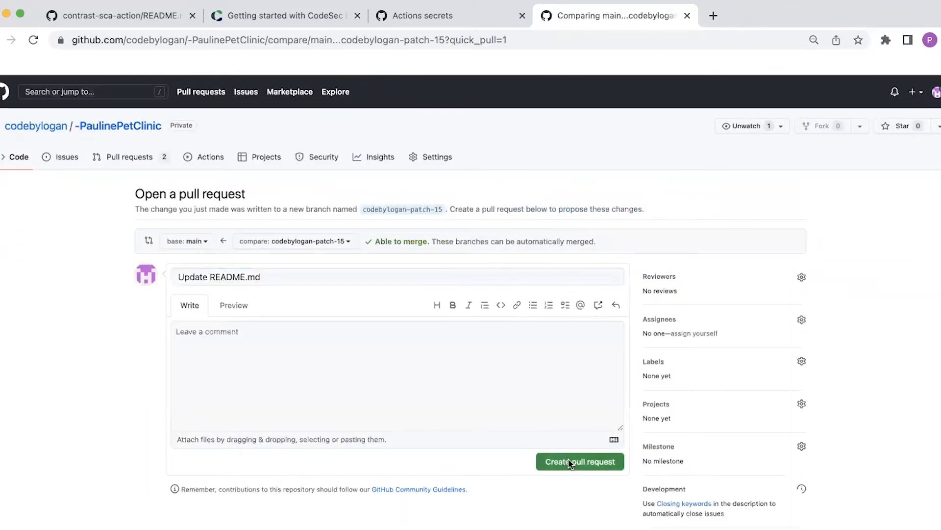
Create pull request #15 and watch the SCA Node / perform-sca-node check get queued.
left_click(580, 461)
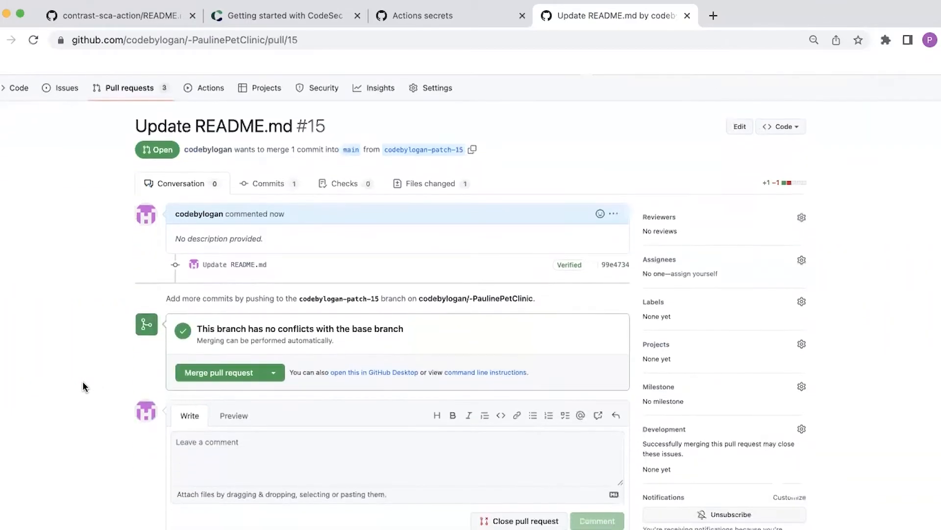
scroll("down", 3)
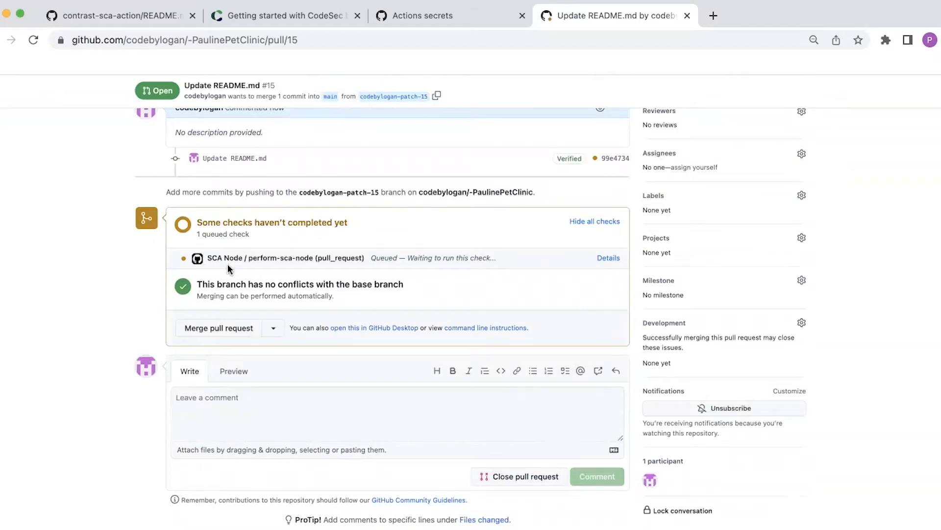
mouse_move(198, 265)
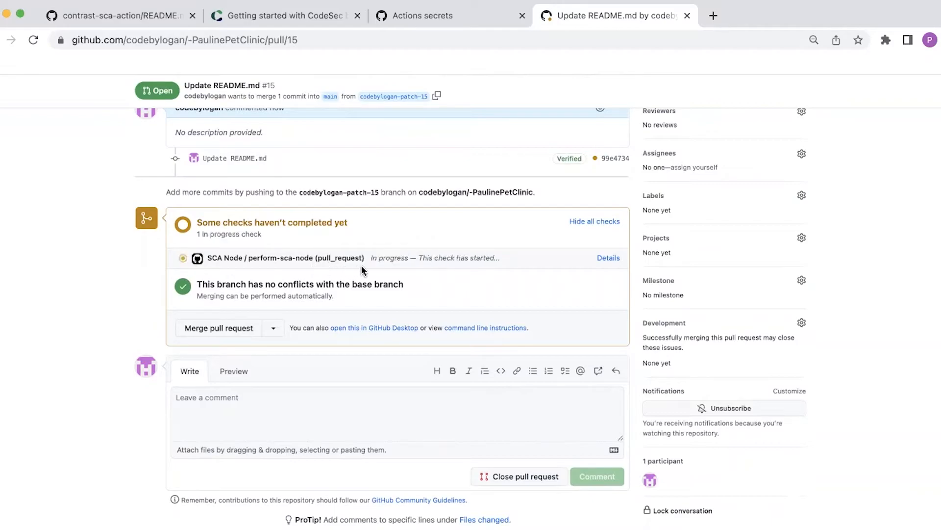
mouse_move(447, 270)
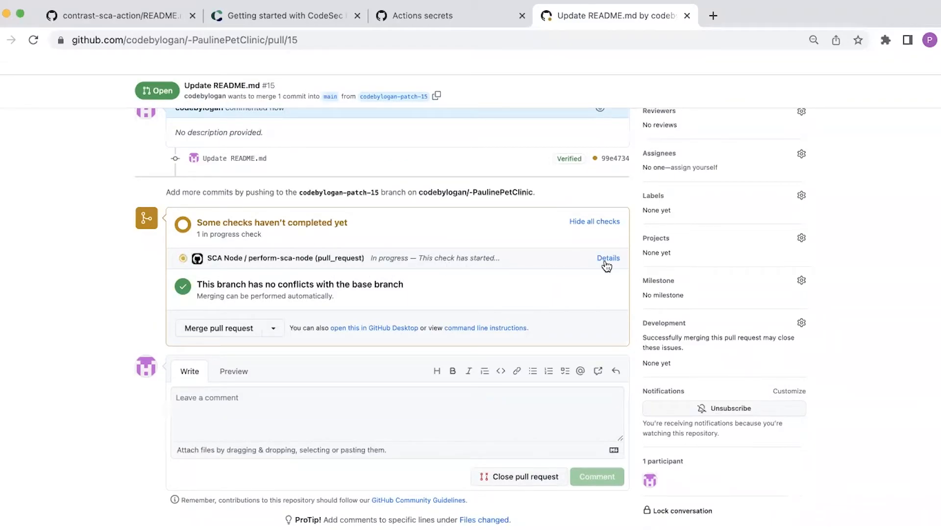
View the SCA Node check's details and expand the Contrast SCA Action step's log.
left_click(608, 258)
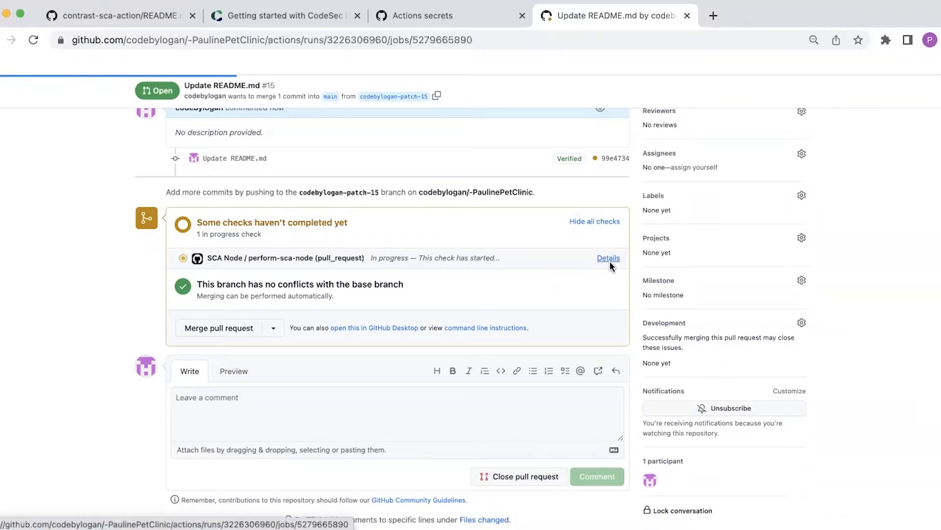
left_click(608, 257)
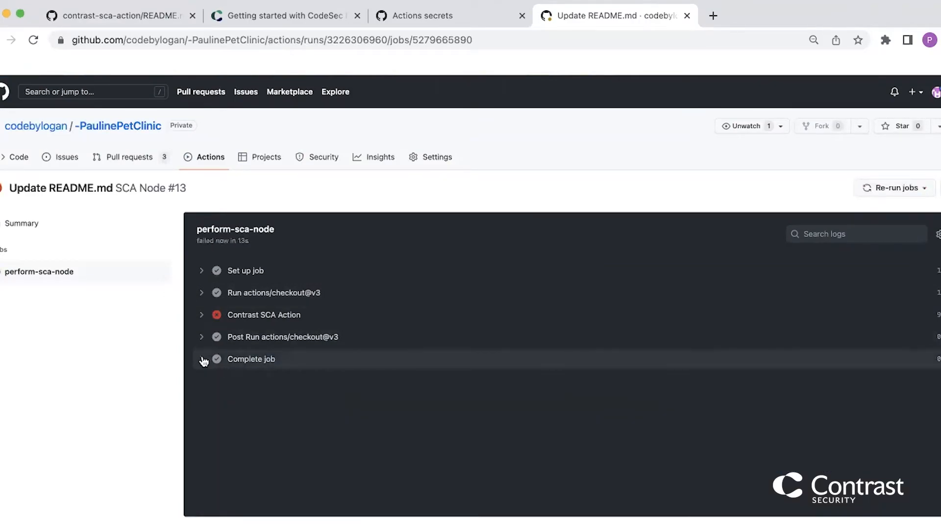
mouse_move(195, 322)
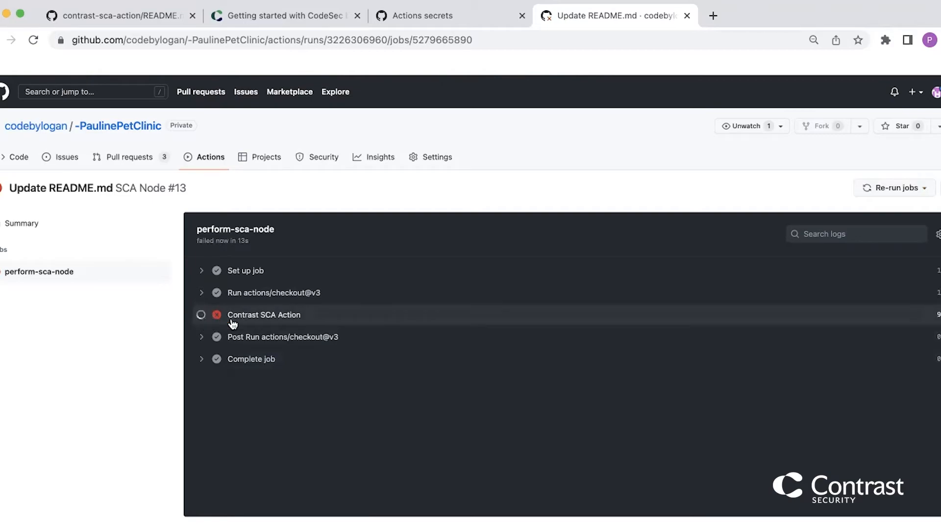
left_click(264, 314)
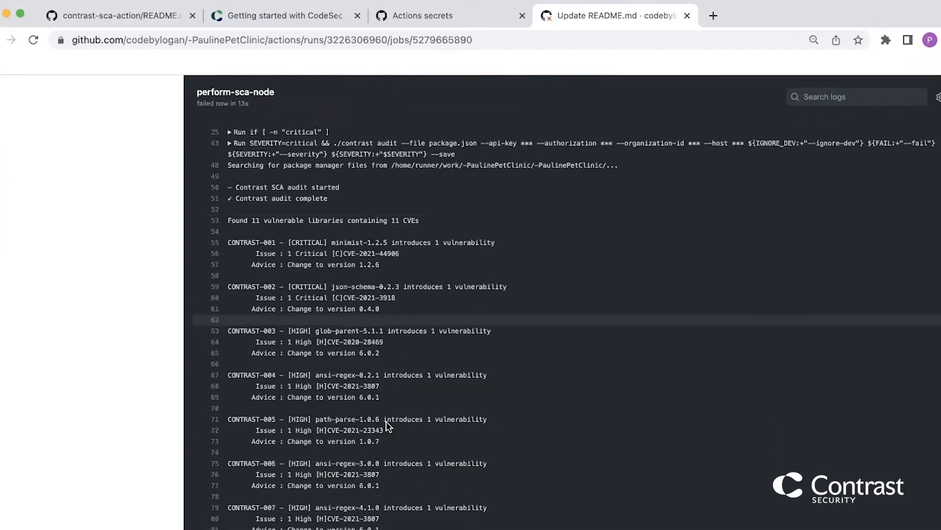
Scroll the log showing 11 vulnerable libraries (2 critical, 7 high, 2 medium) and the failure result.
scroll("down", 3)
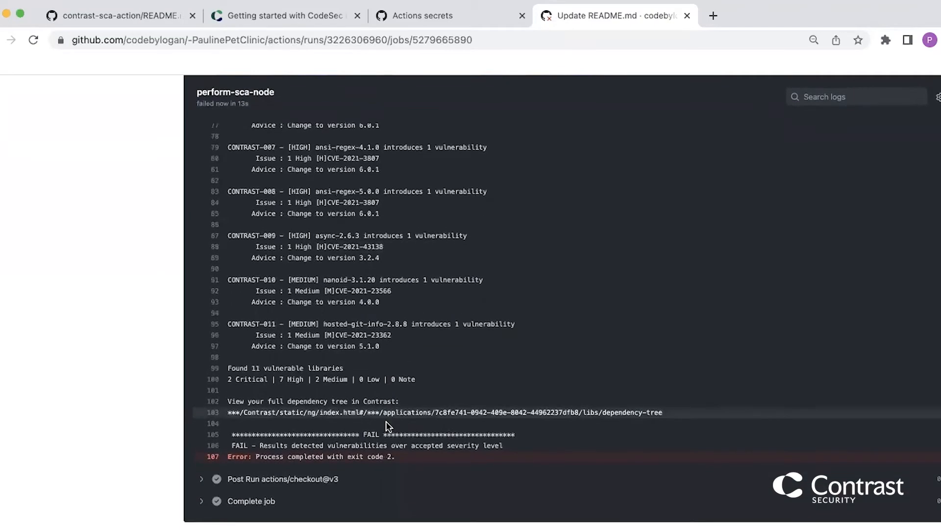
mouse_move(284, 360)
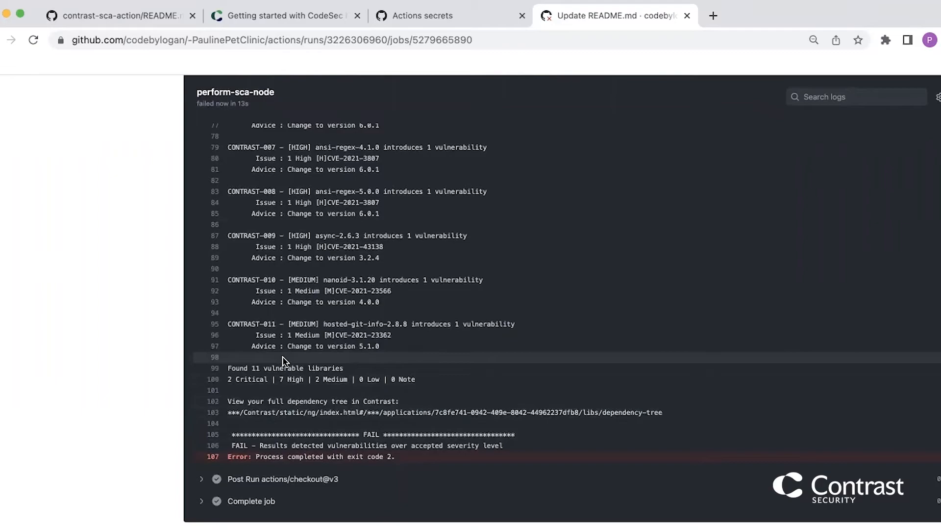
mouse_move(369, 401)
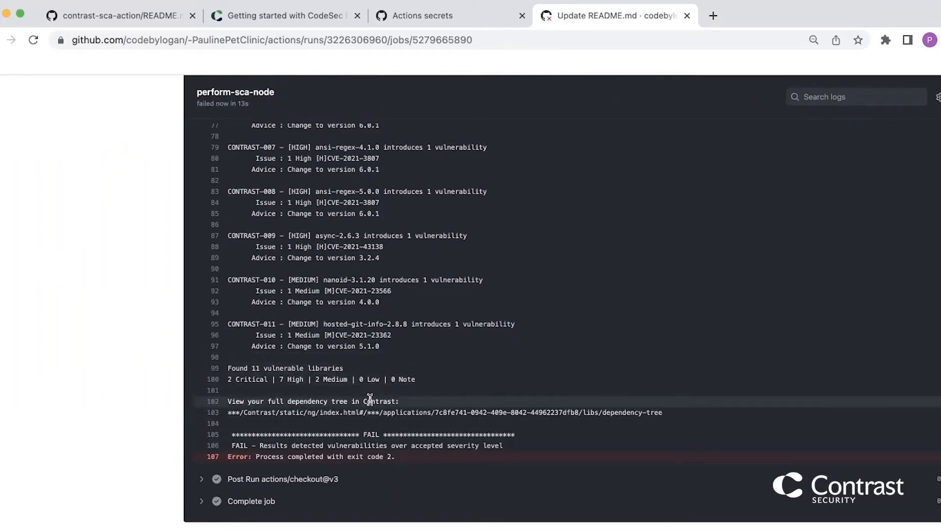
mouse_move(260, 401)
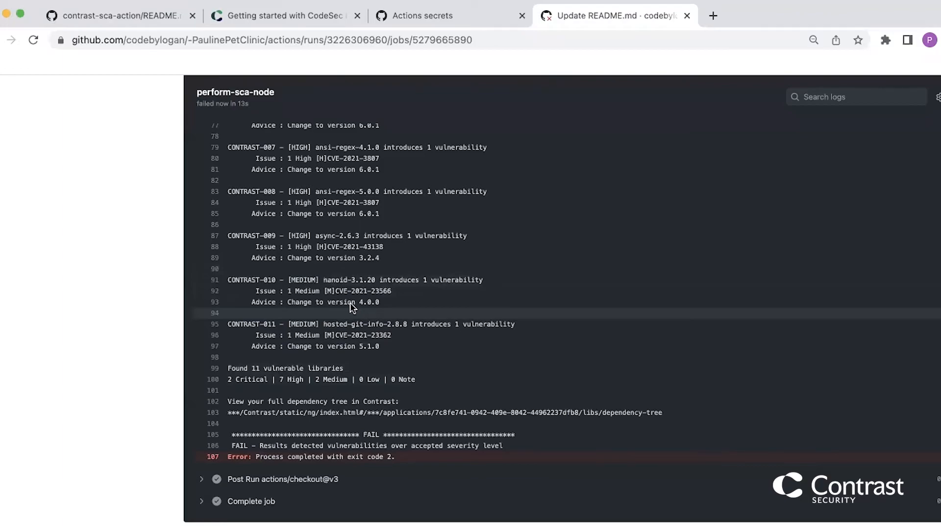
scroll("up", 3)
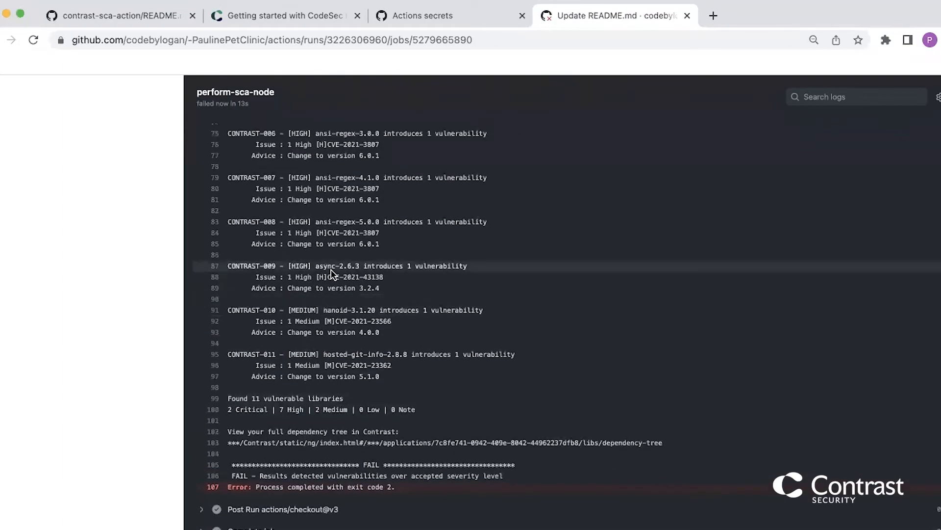
mouse_move(341, 341)
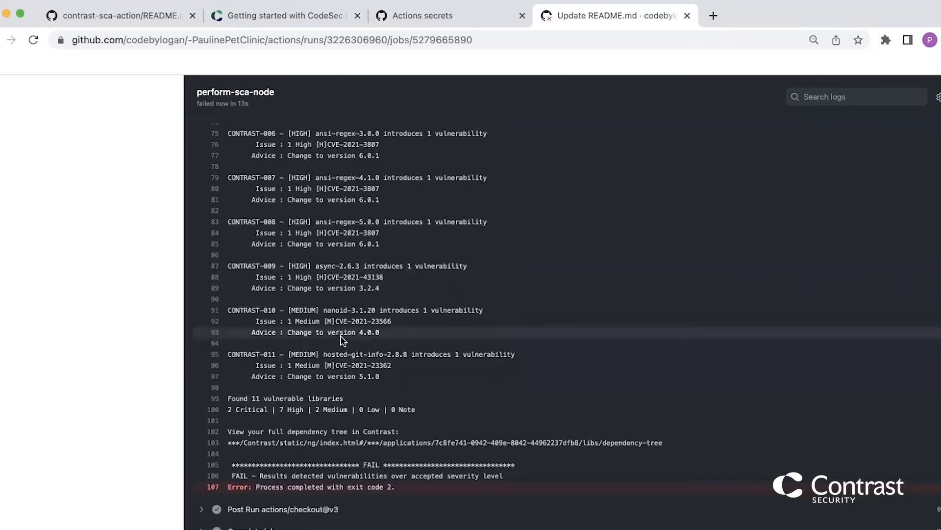
scroll("down", 3)
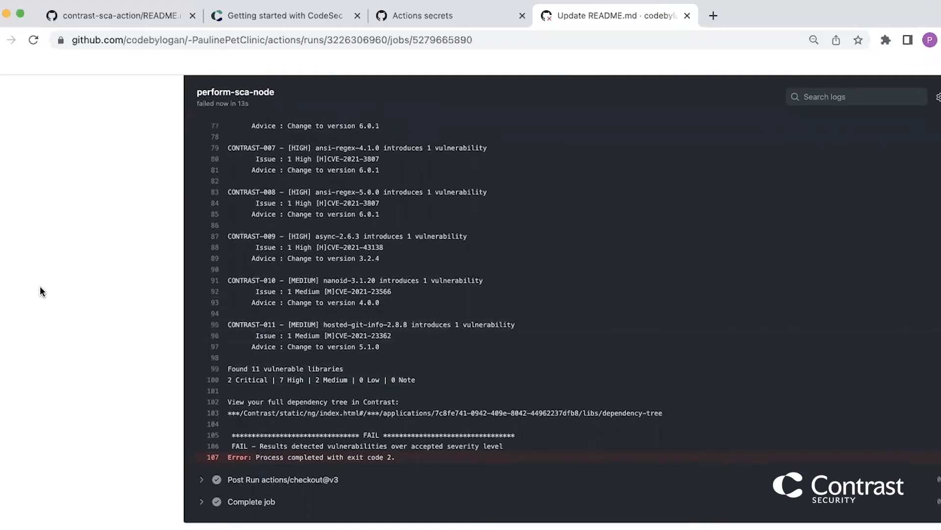
Return to pull request #15's Conversation page where the SCA Node check is listed.
scroll("up", 3)
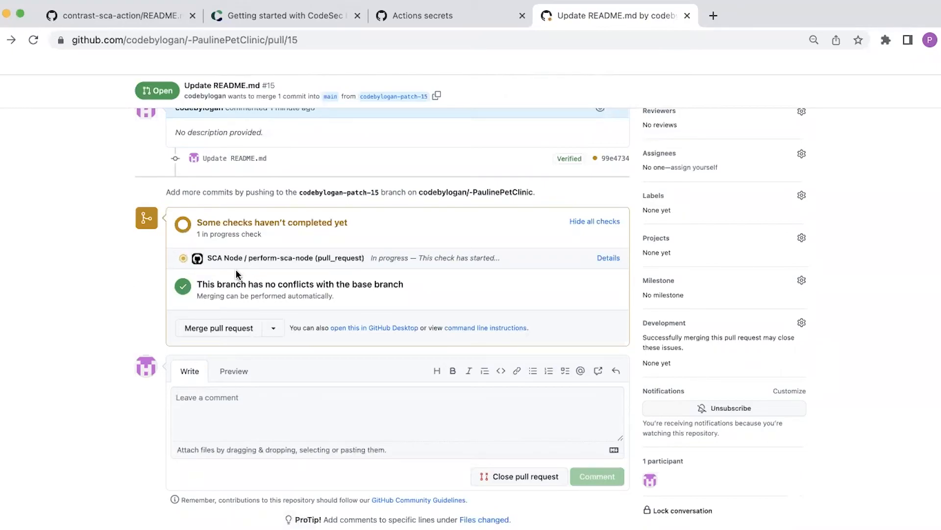
mouse_move(220, 257)
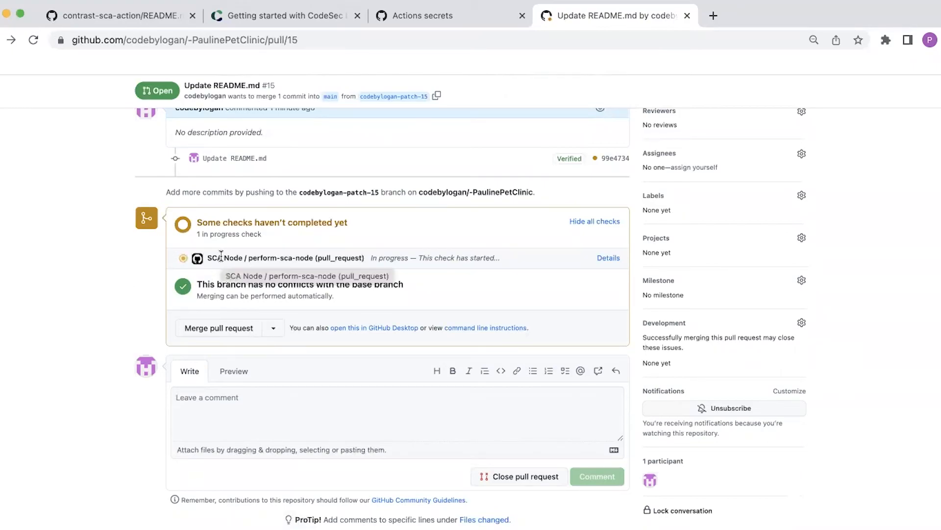
mouse_move(106, 341)
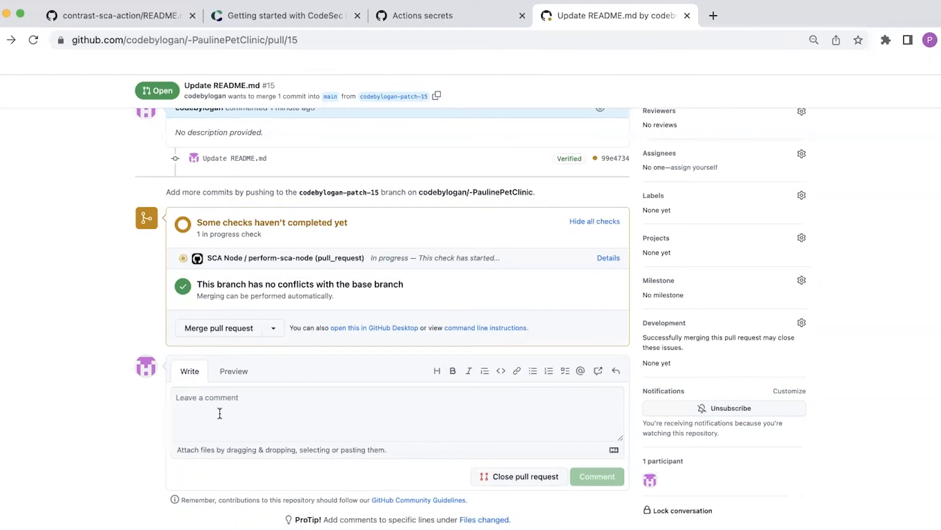
left_click(597, 476)
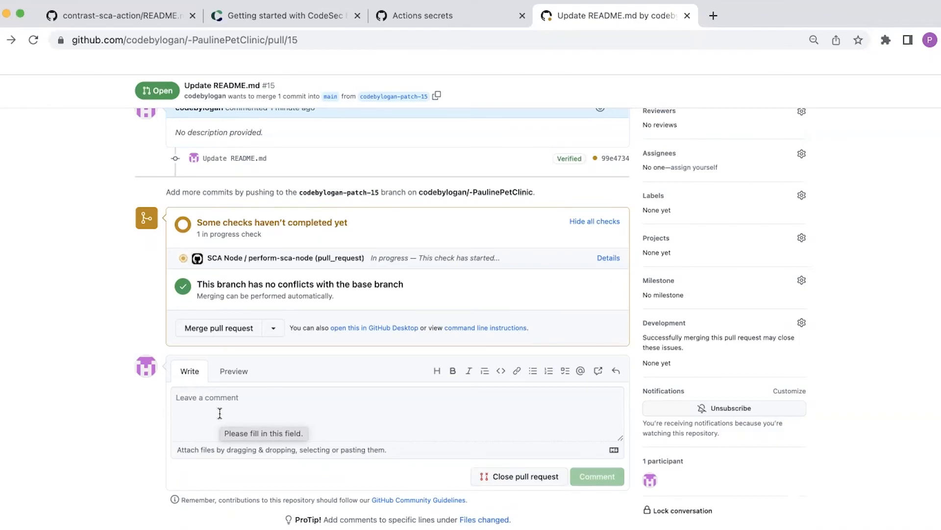
Switch to the contrast-sca-action README guide and scroll to its top title and Contrast secrets setup steps.
left_click(118, 15)
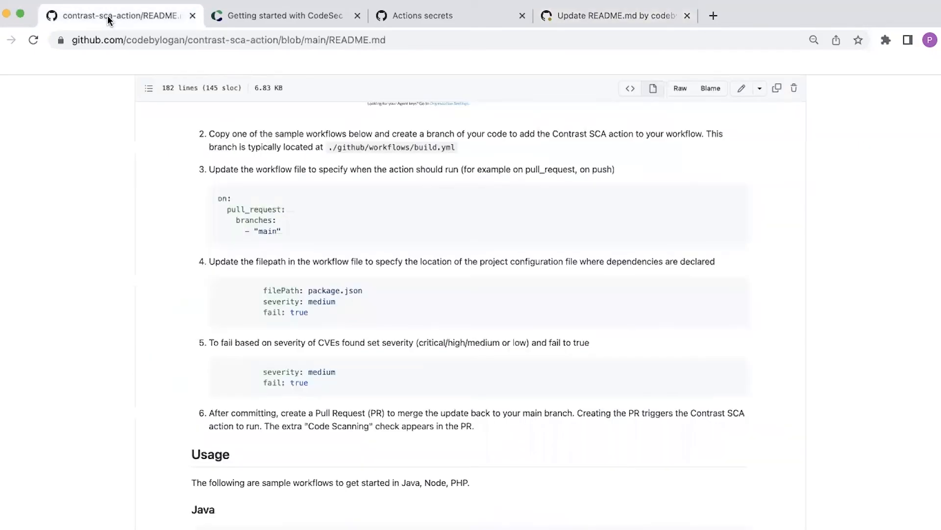
scroll("up", 3)
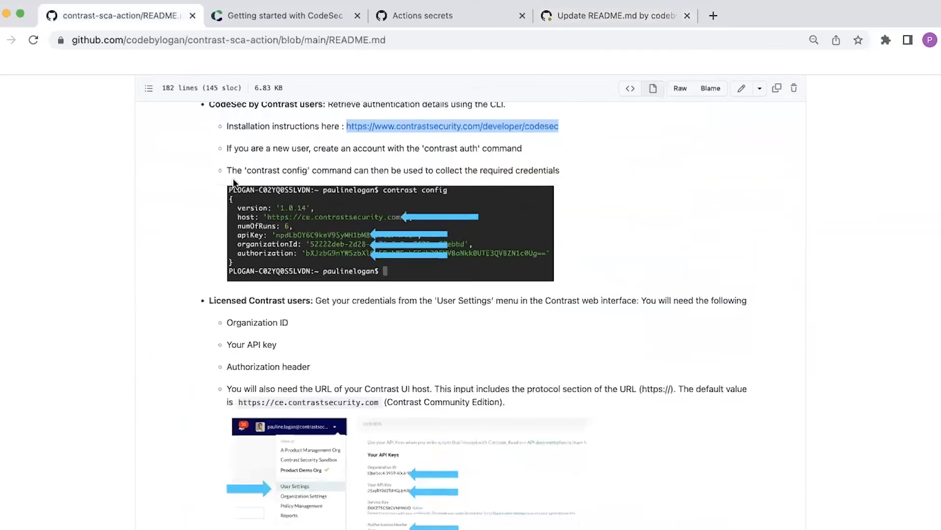
scroll("up", 3)
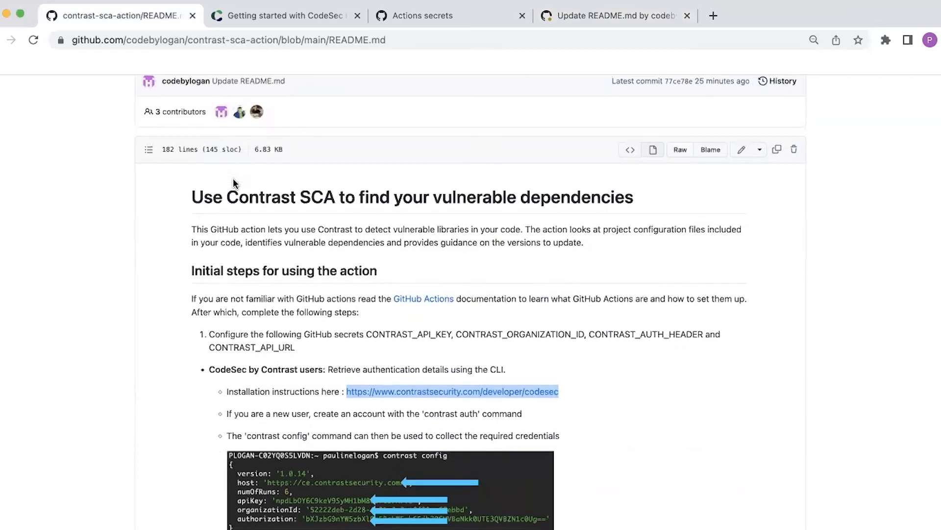
scroll("up", 3)
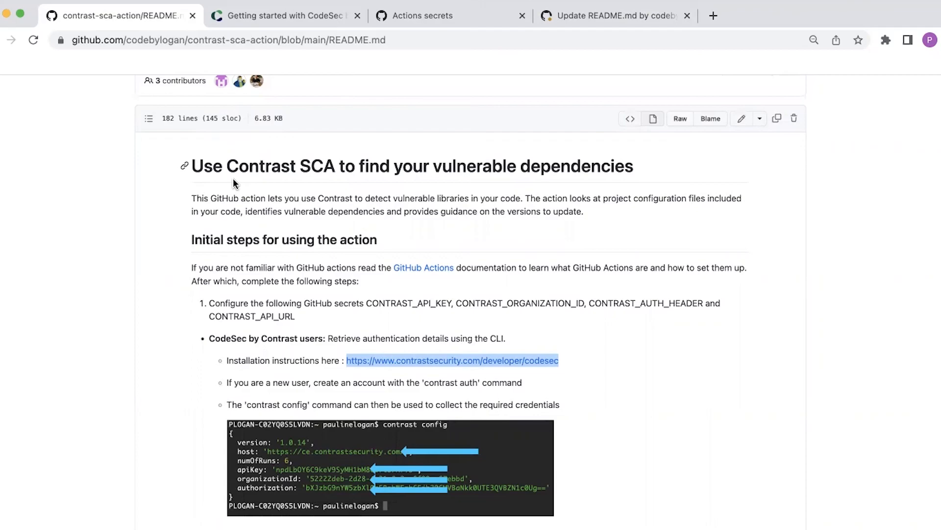
mouse_move(768, 274)
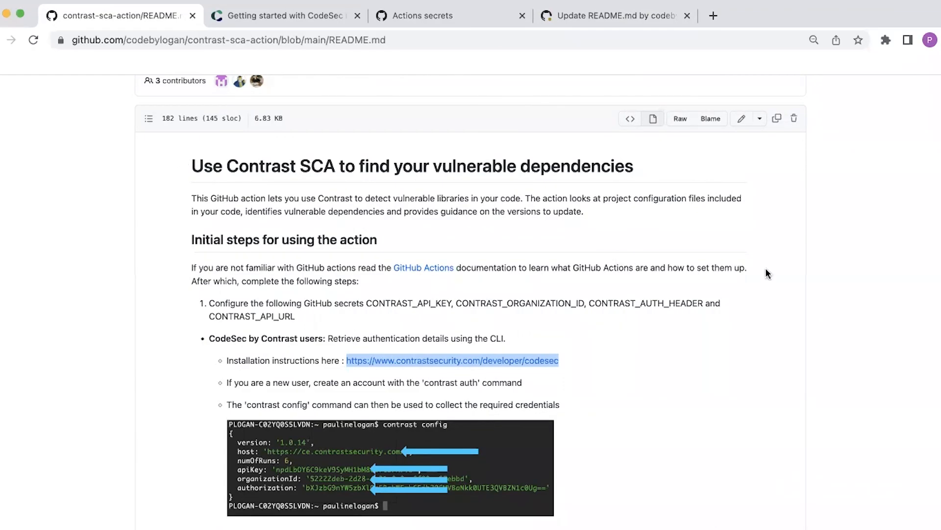